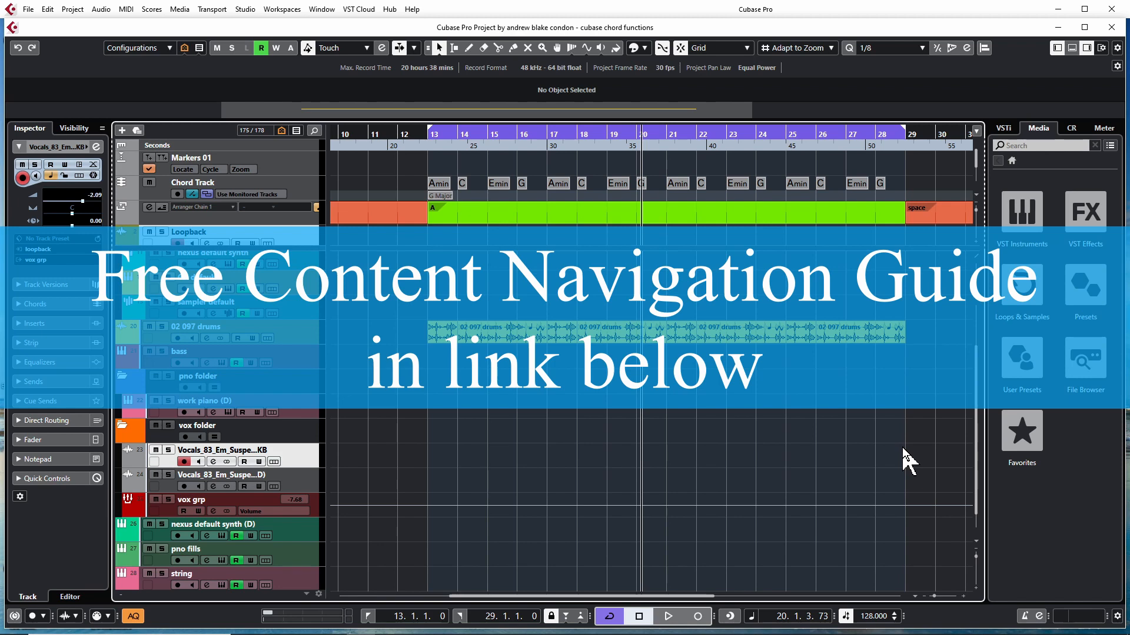
mouse_move(898, 445)
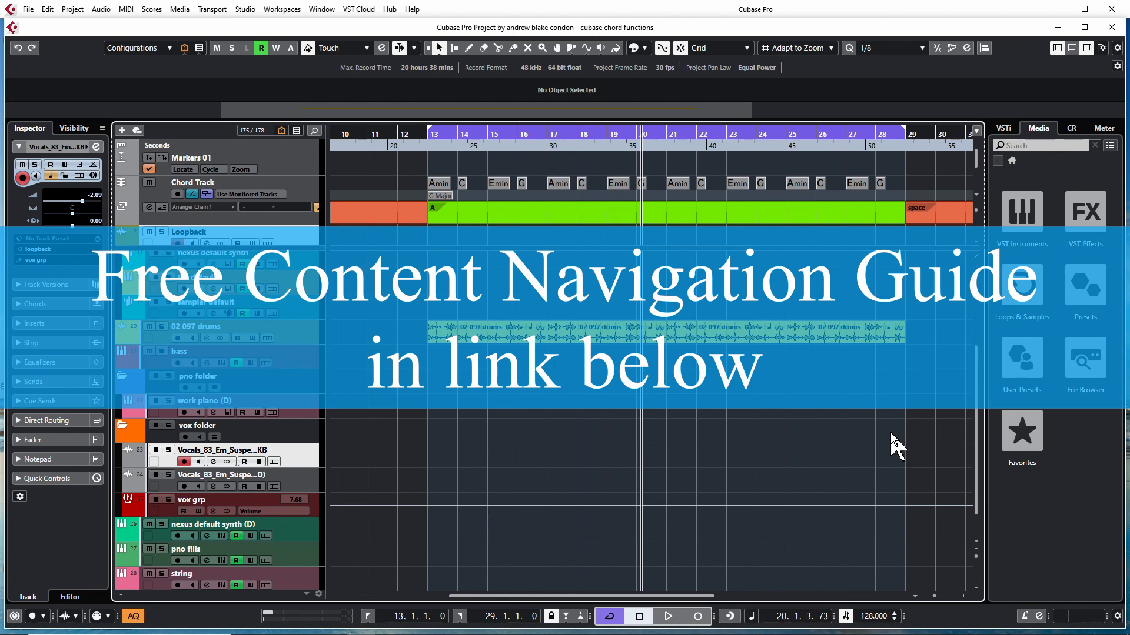
Select the work piano (D) track header to show its Inspector chord settings.
left_click(204, 401)
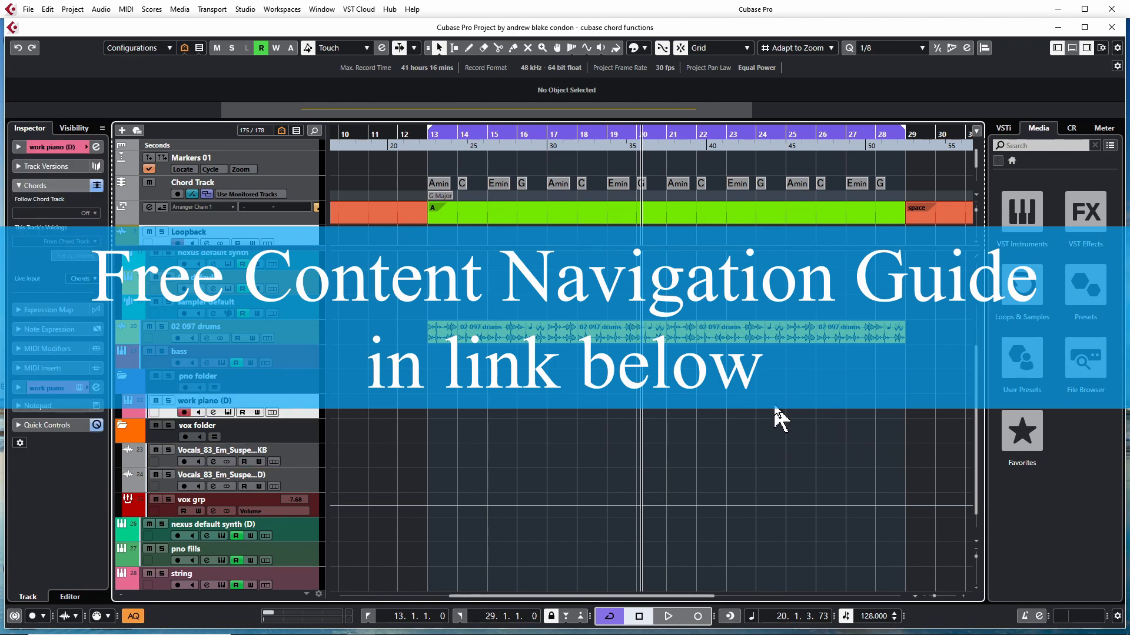
mouse_move(821, 443)
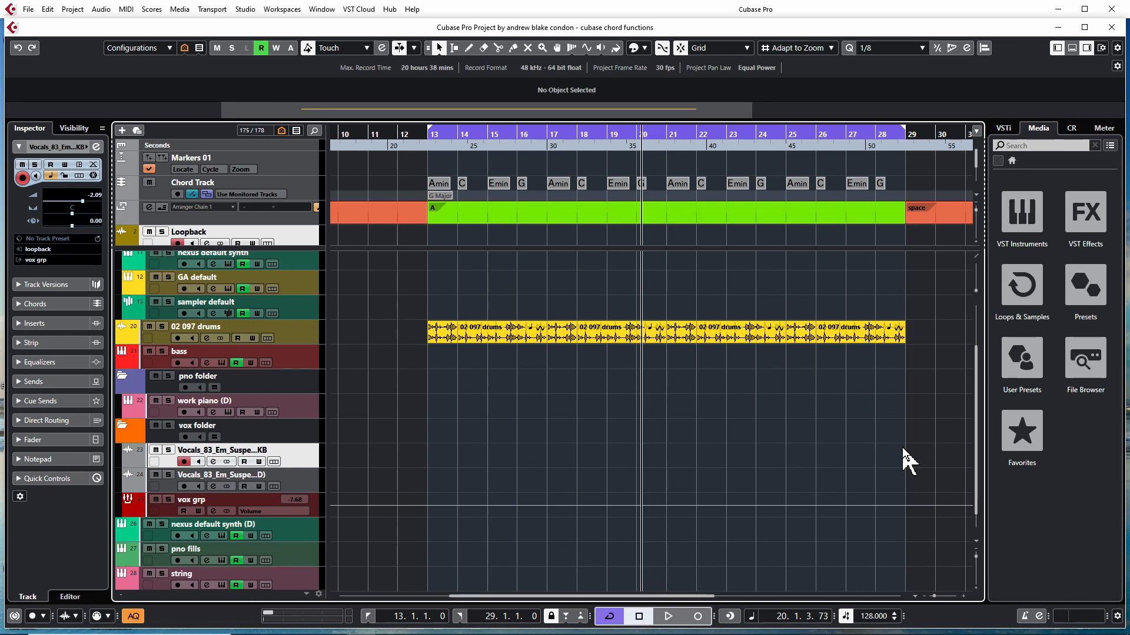
mouse_move(780, 418)
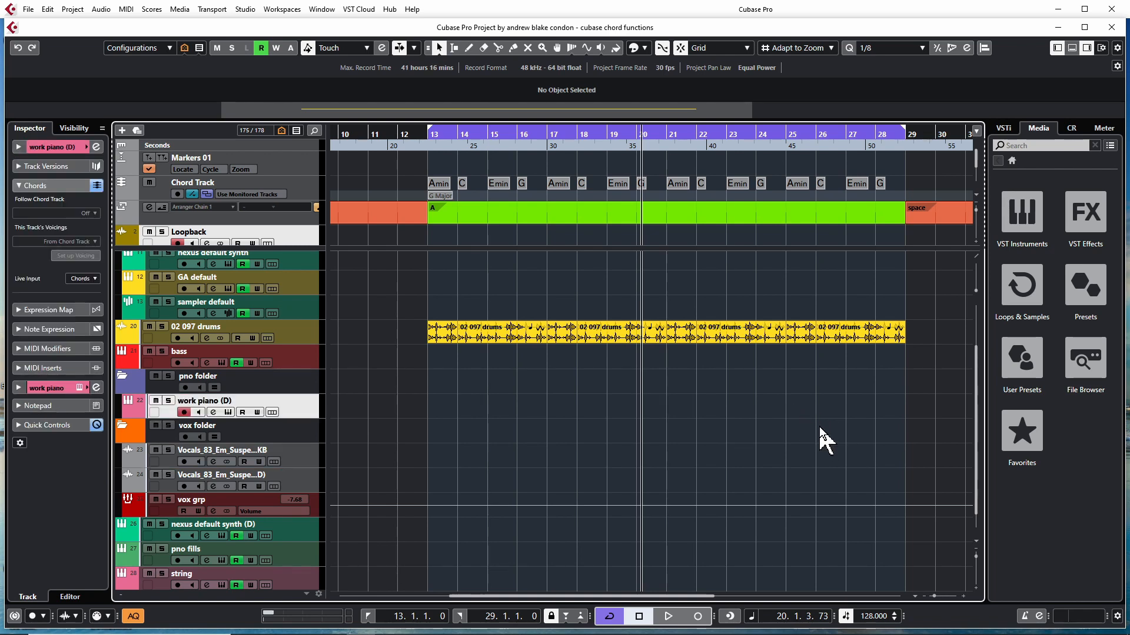
mouse_move(999, 93)
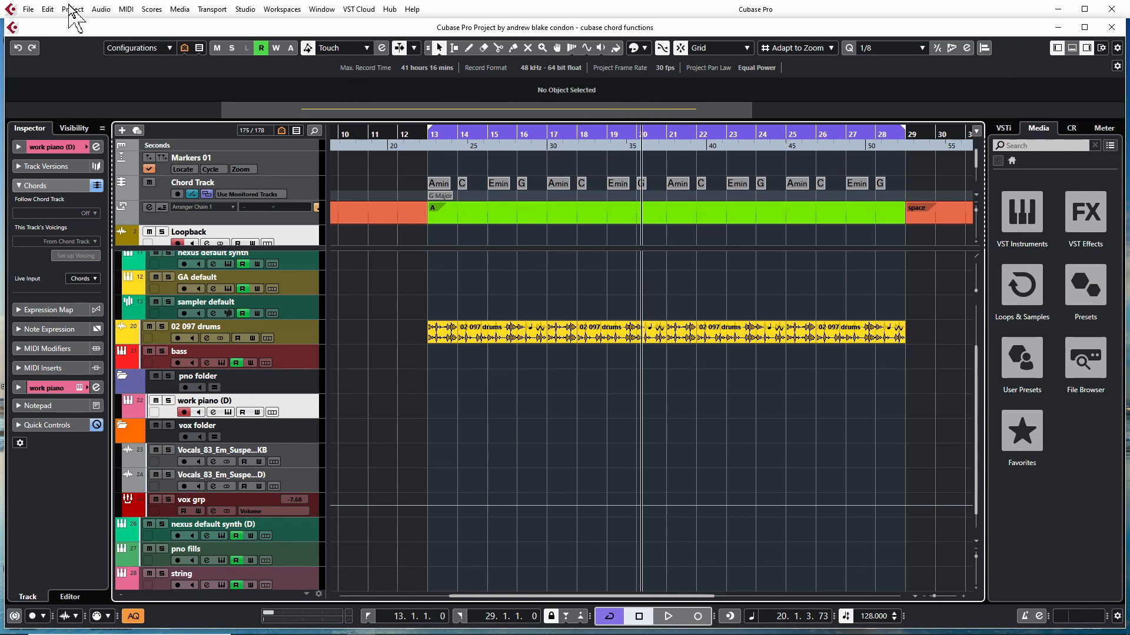
Show the Chord Pads lower zone from the Project menu.
left_click(72, 9)
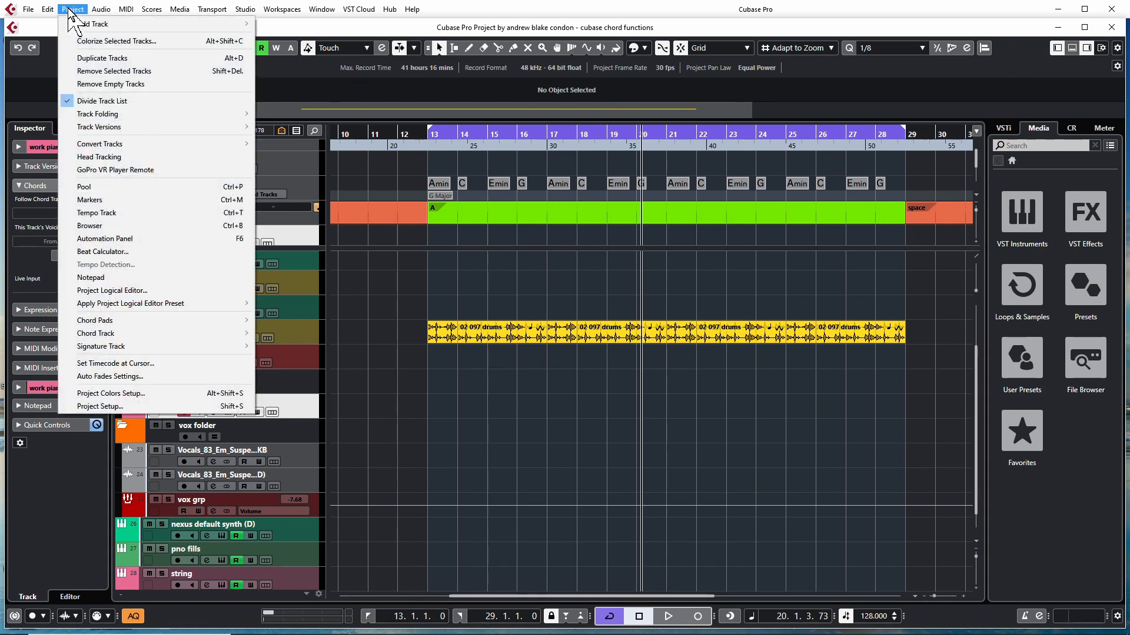
mouse_move(94, 321)
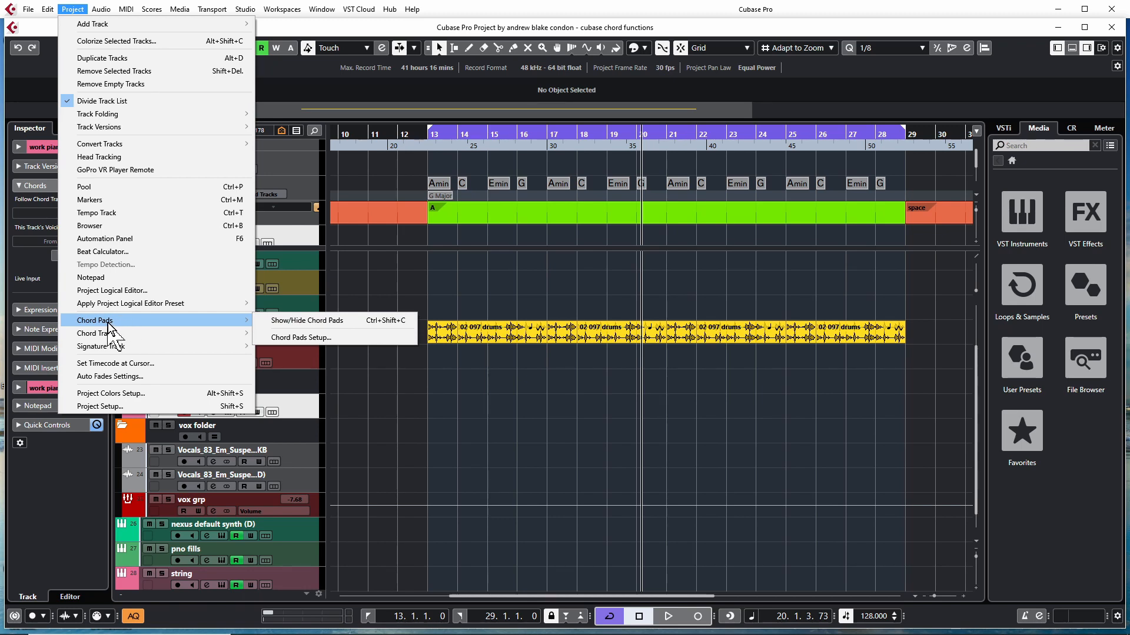
mouse_move(305, 320)
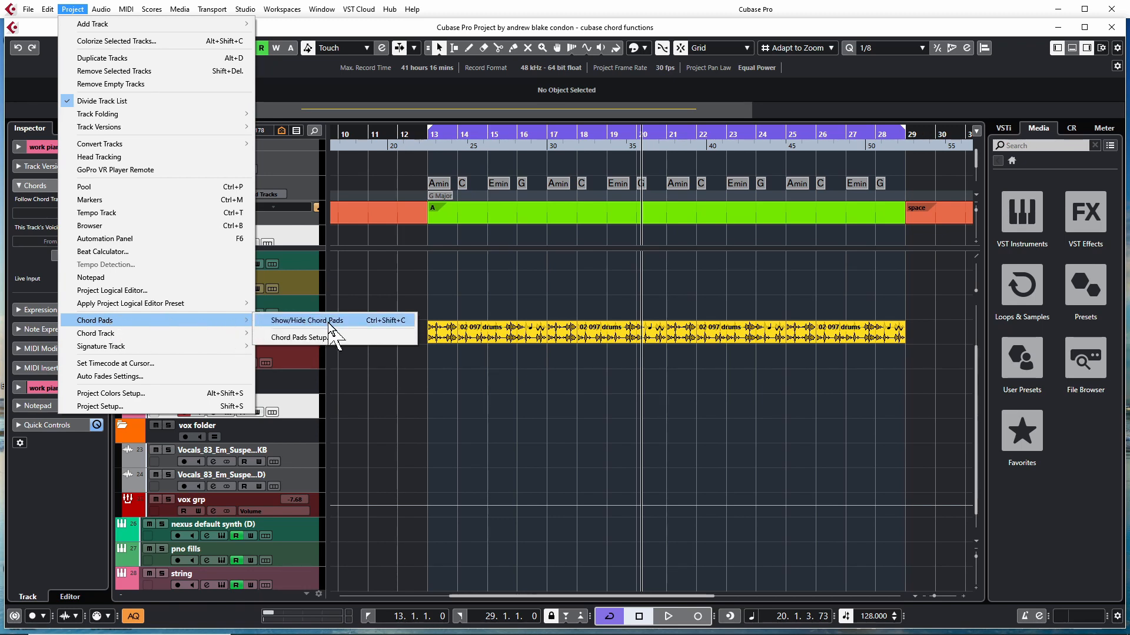
left_click(306, 320)
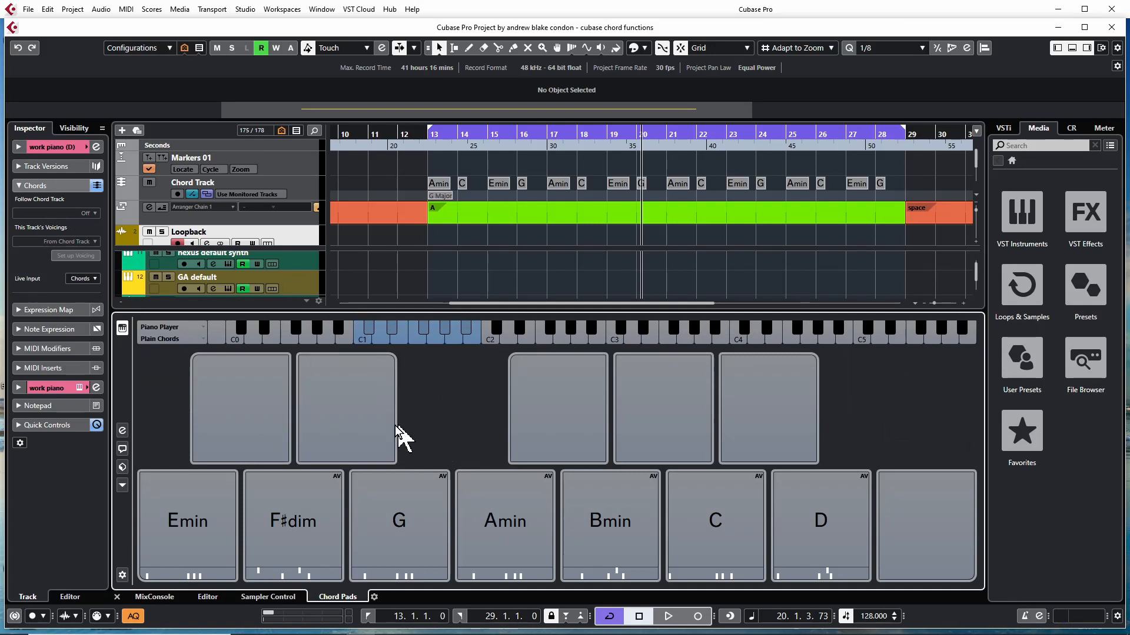
mouse_move(429, 401)
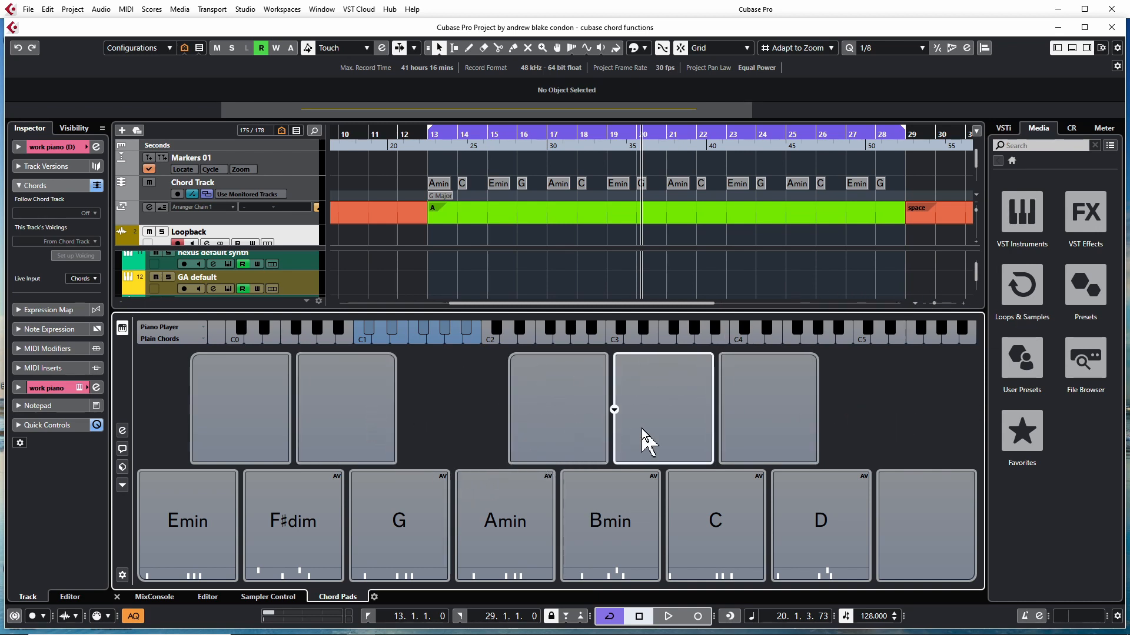
mouse_move(482, 450)
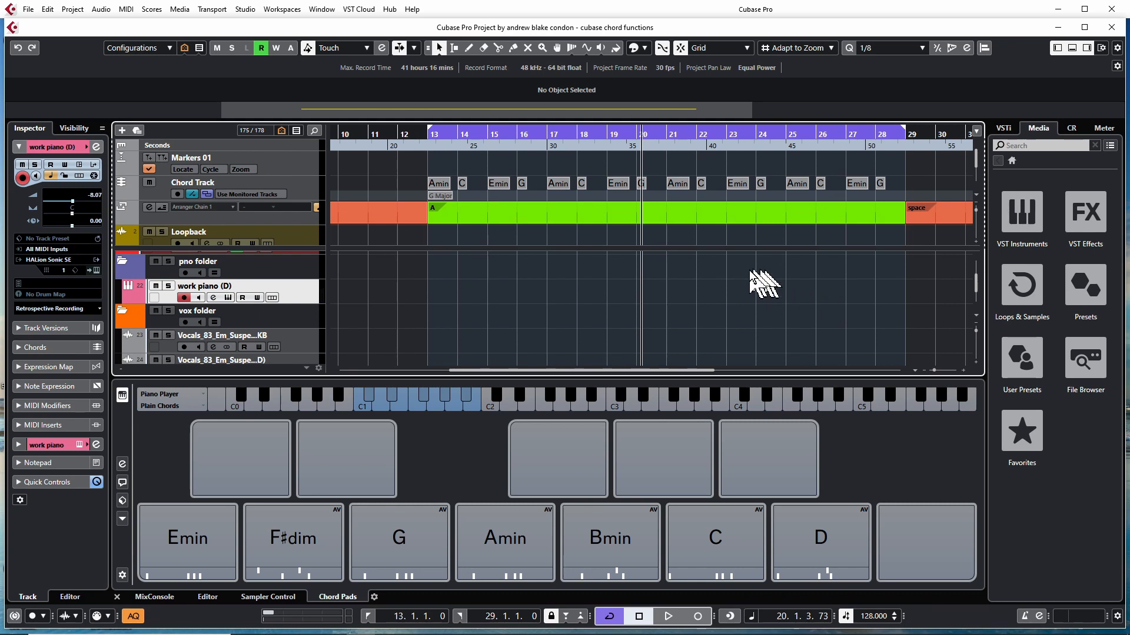
mouse_move(462, 464)
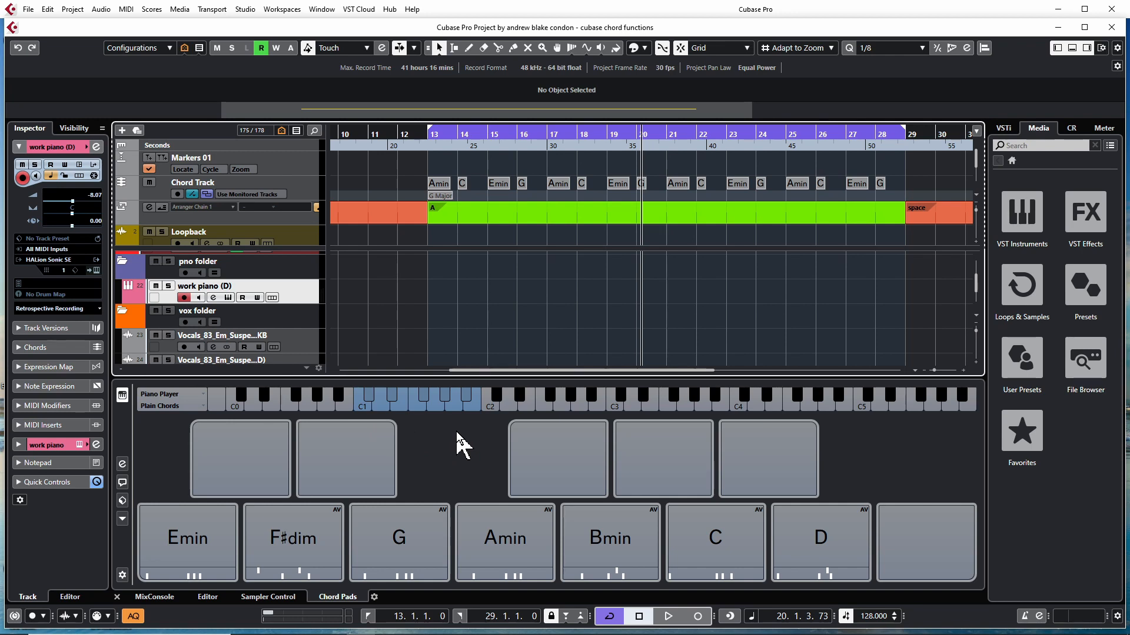
mouse_move(465, 443)
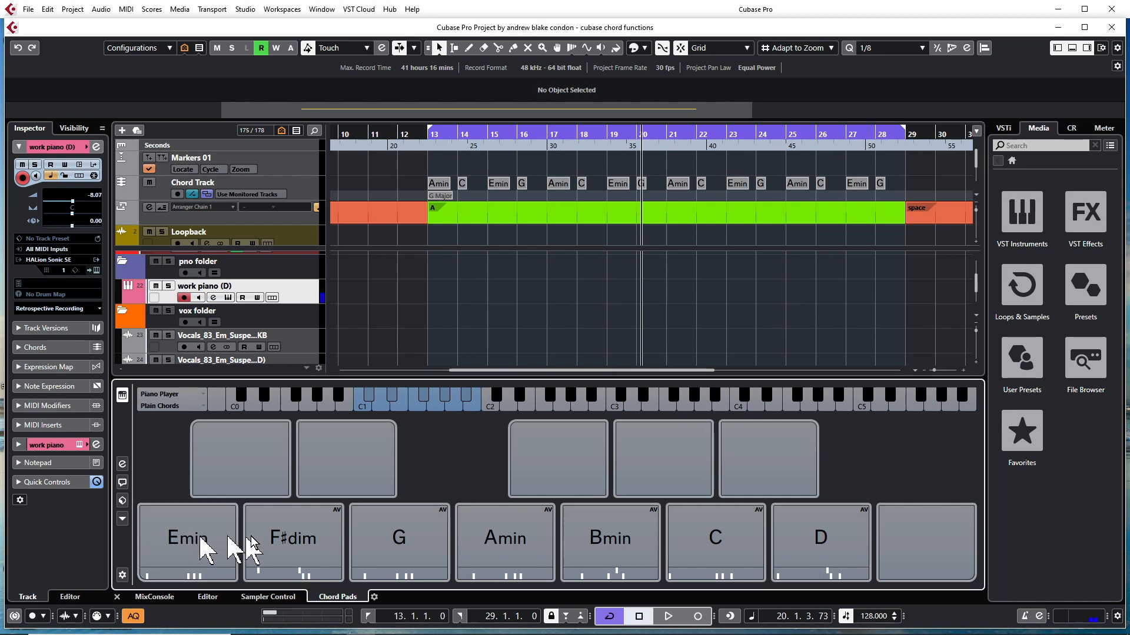
Audition the Emin chord pad.
left_click(504, 540)
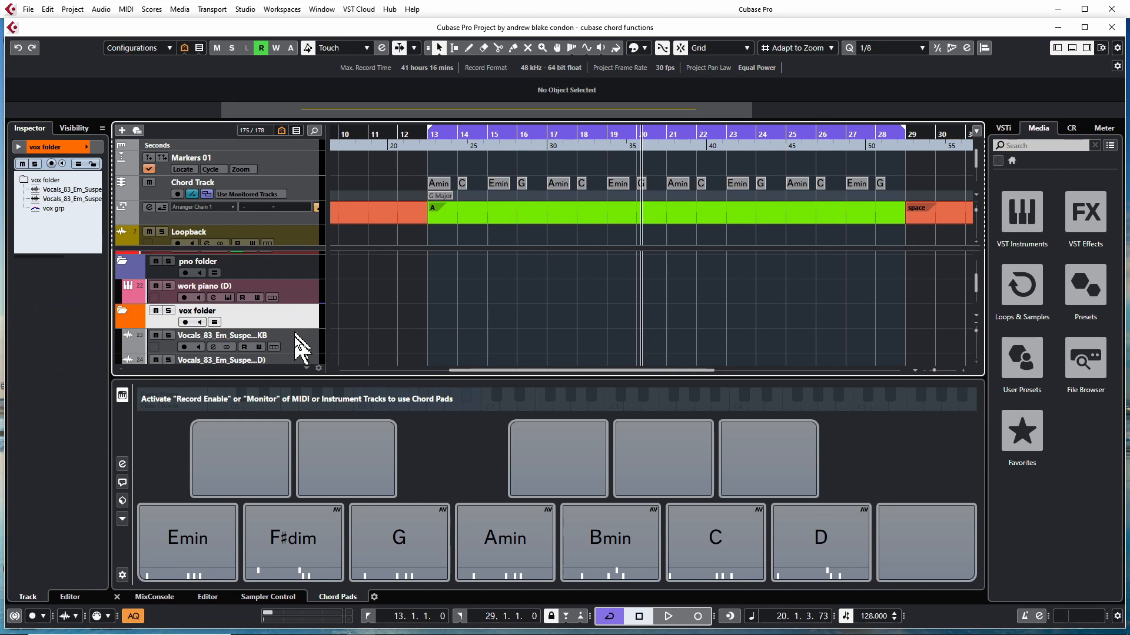
Select the pno folder, then make work piano (D) the active track.
left_click(182, 298)
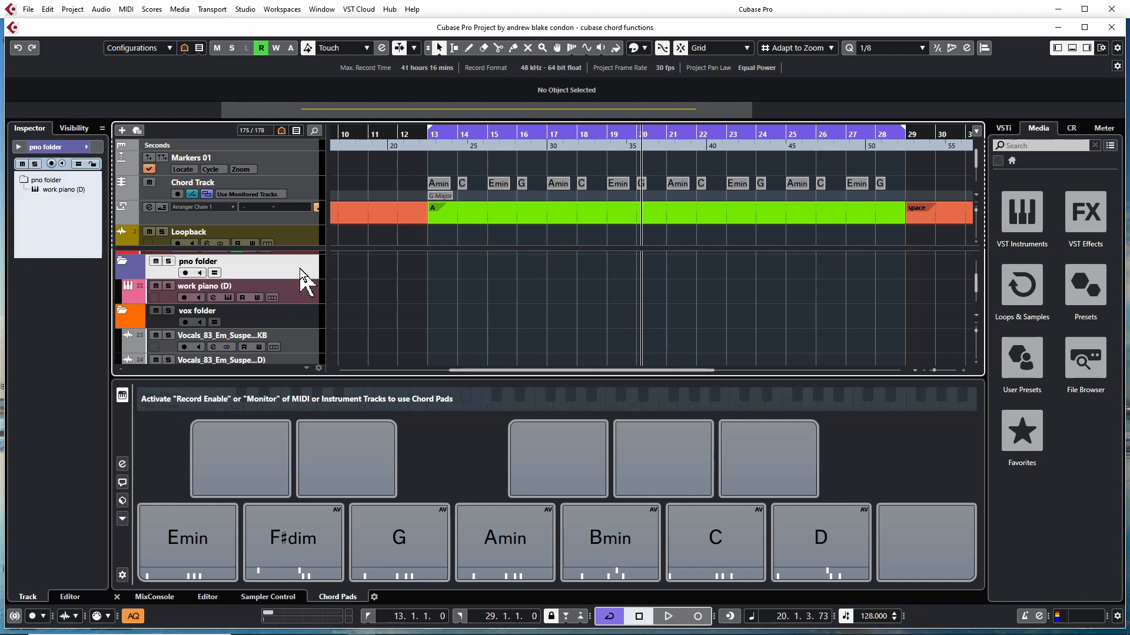
mouse_move(308, 299)
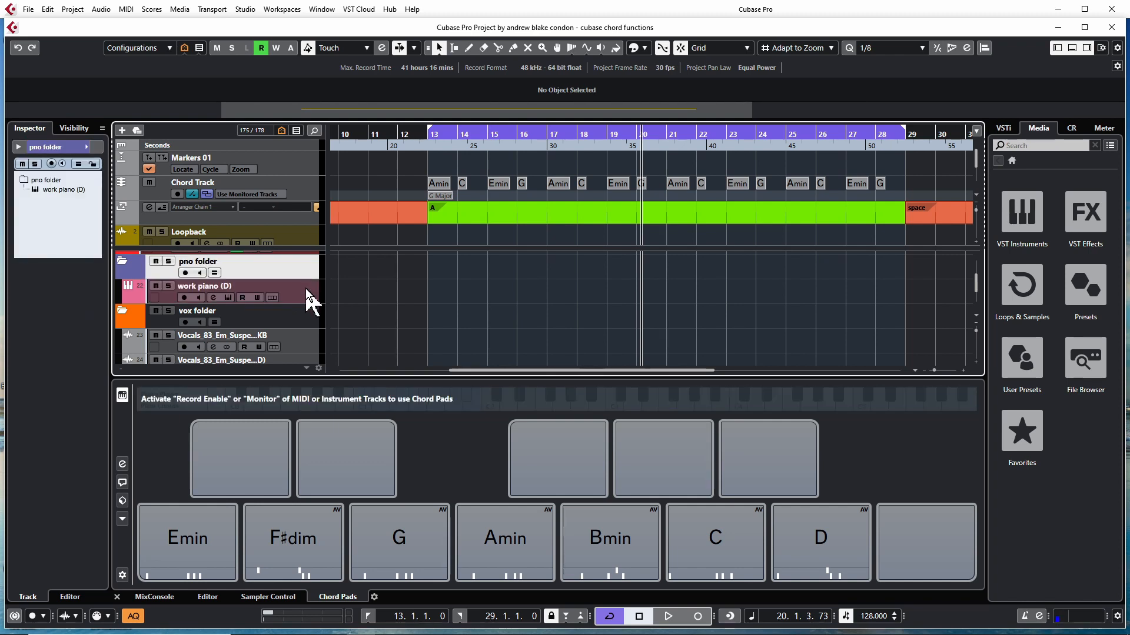
left_click(182, 298)
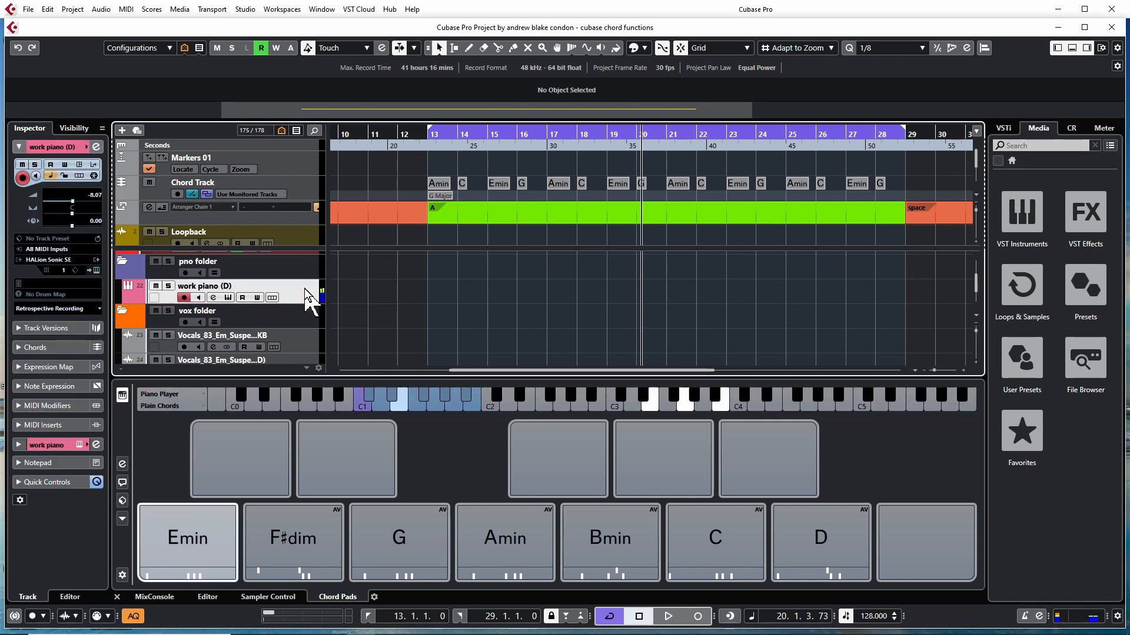
left_click(186, 538)
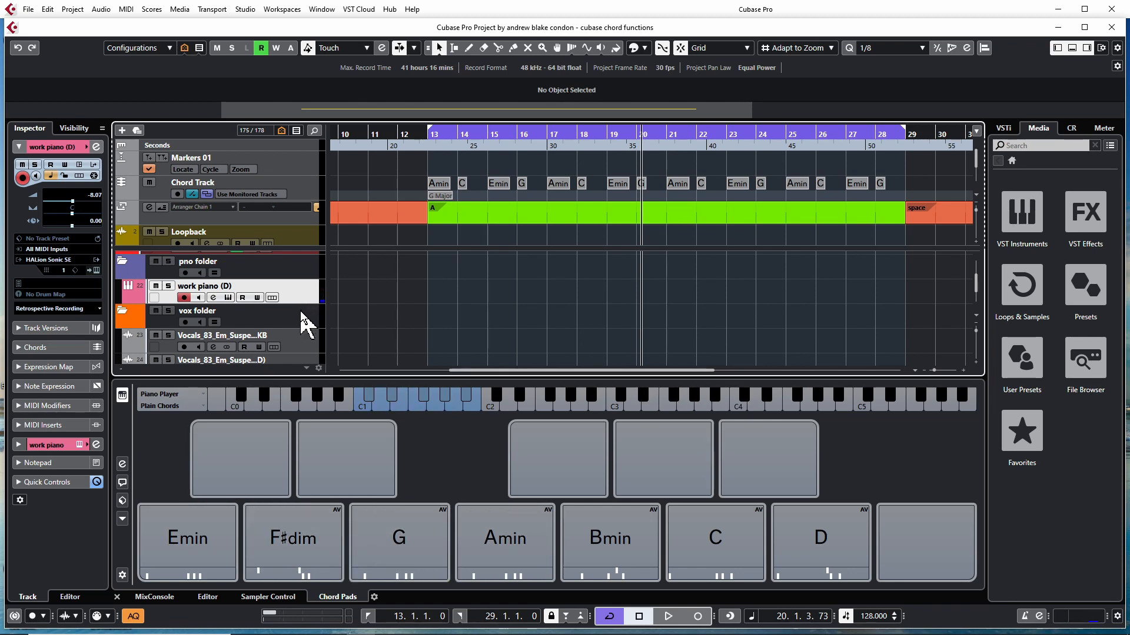
mouse_move(122, 414)
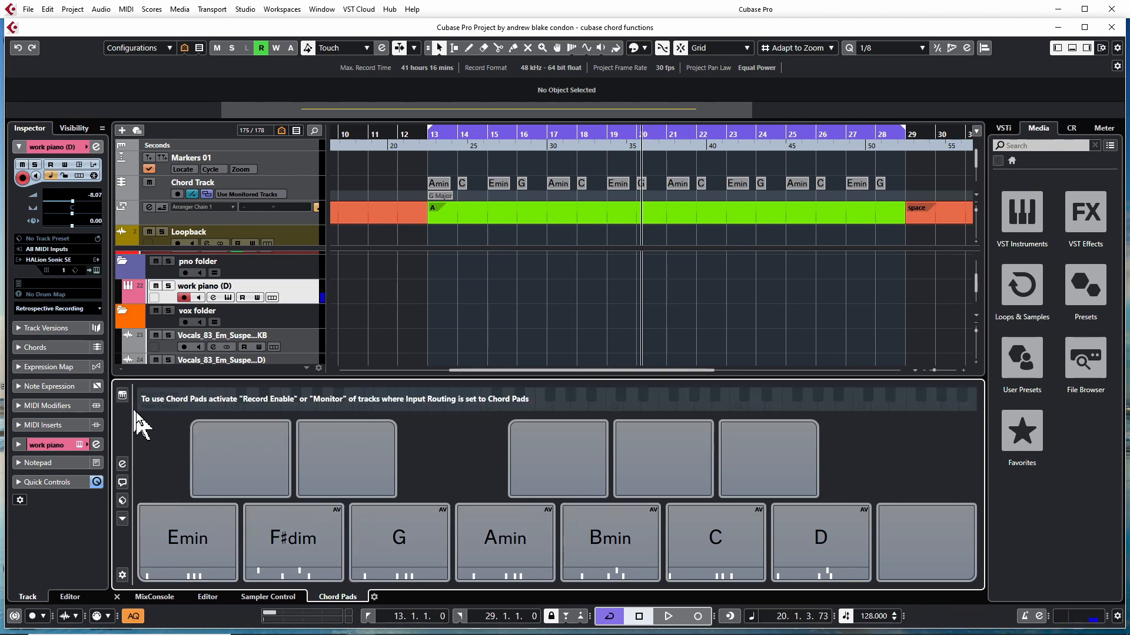
mouse_move(158, 461)
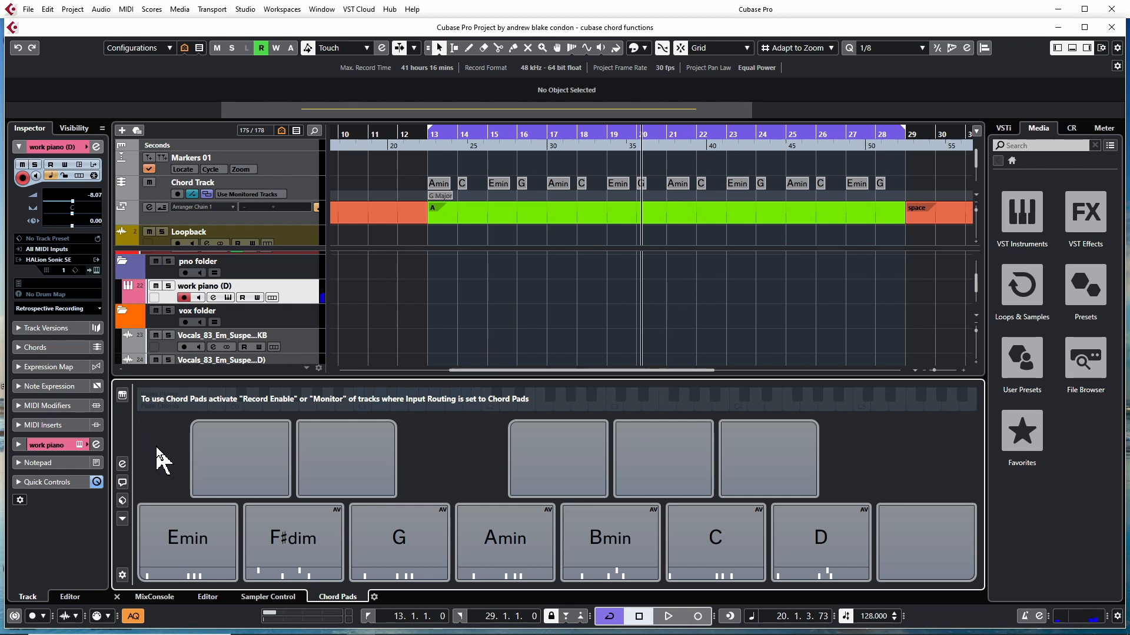
mouse_move(122, 395)
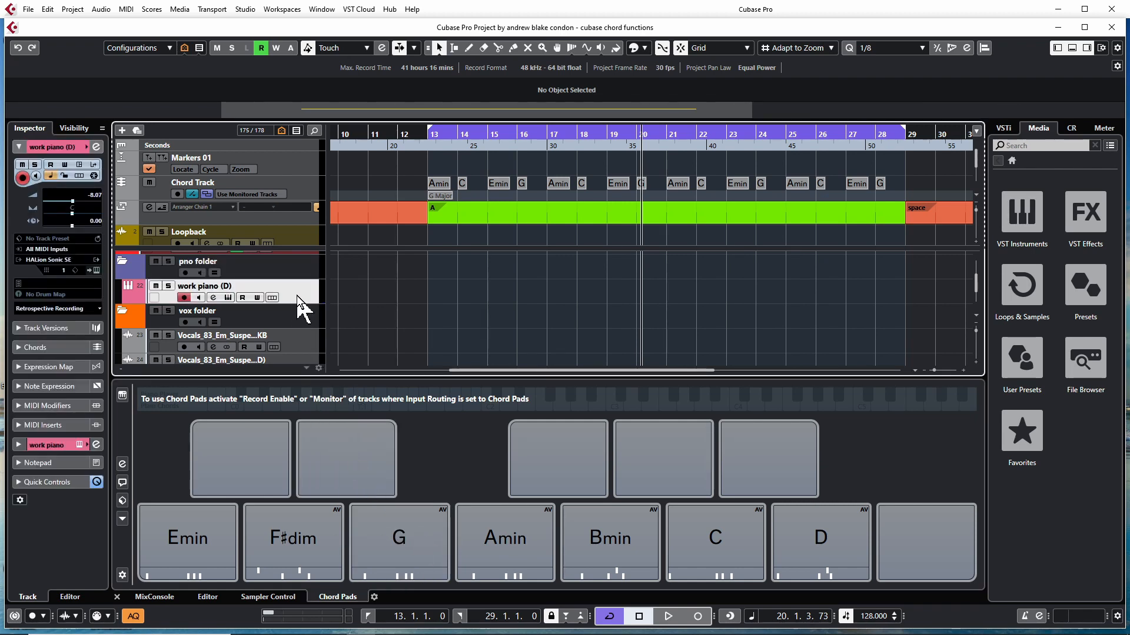
mouse_move(294, 301)
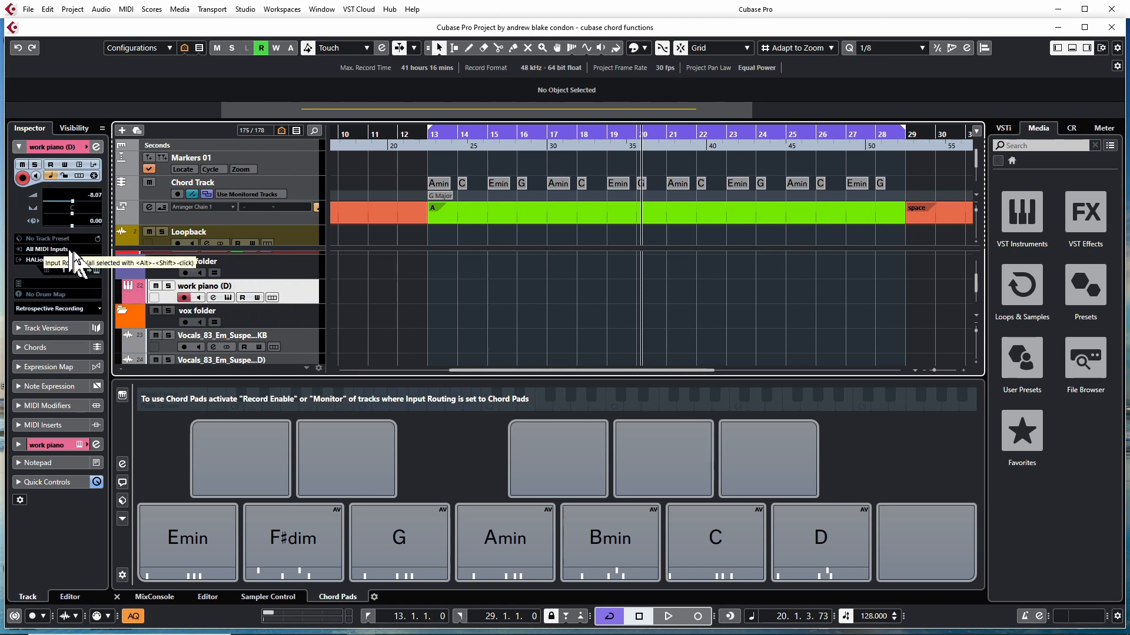
Change work piano (D) MIDI input routing from All MIDI Inputs to Chord Pads.
left_click(57, 248)
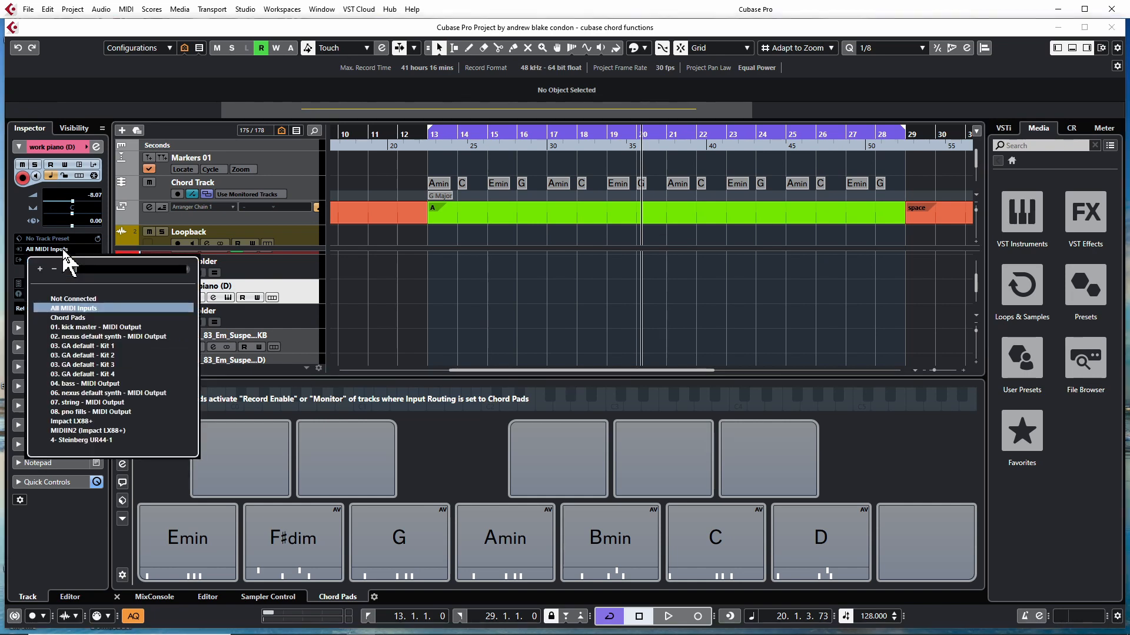
mouse_move(83, 328)
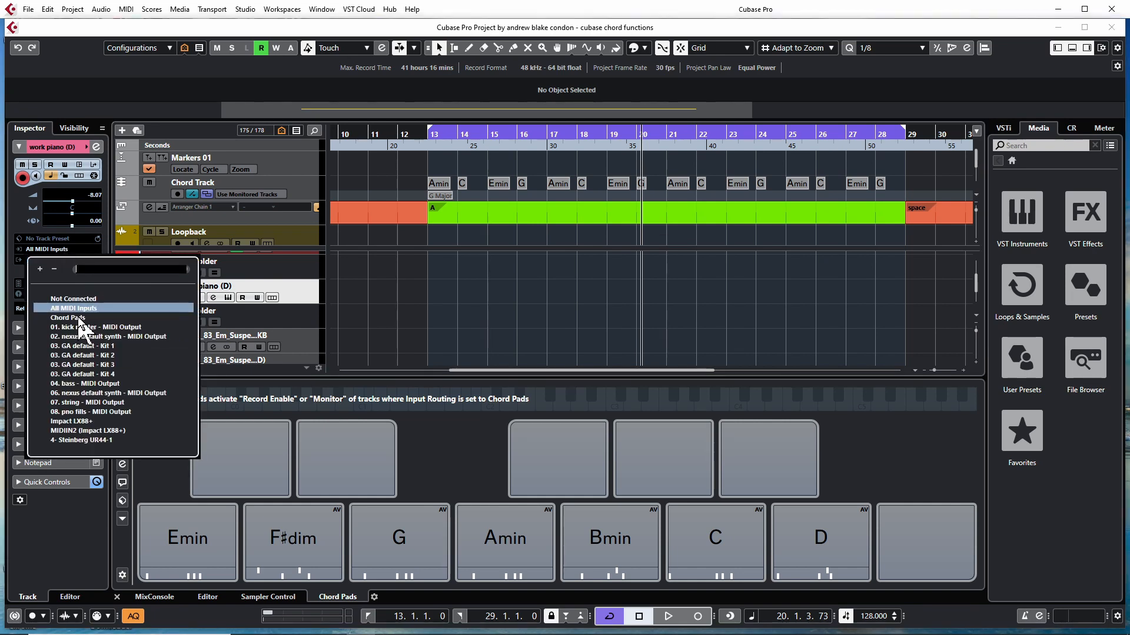
left_click(67, 317)
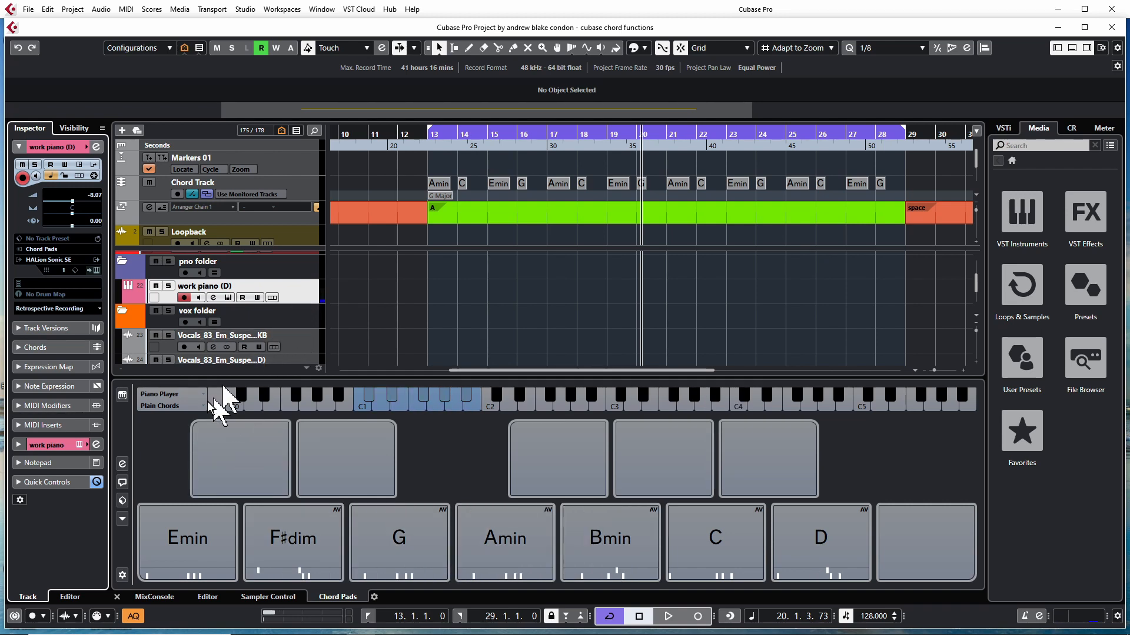
mouse_move(87, 288)
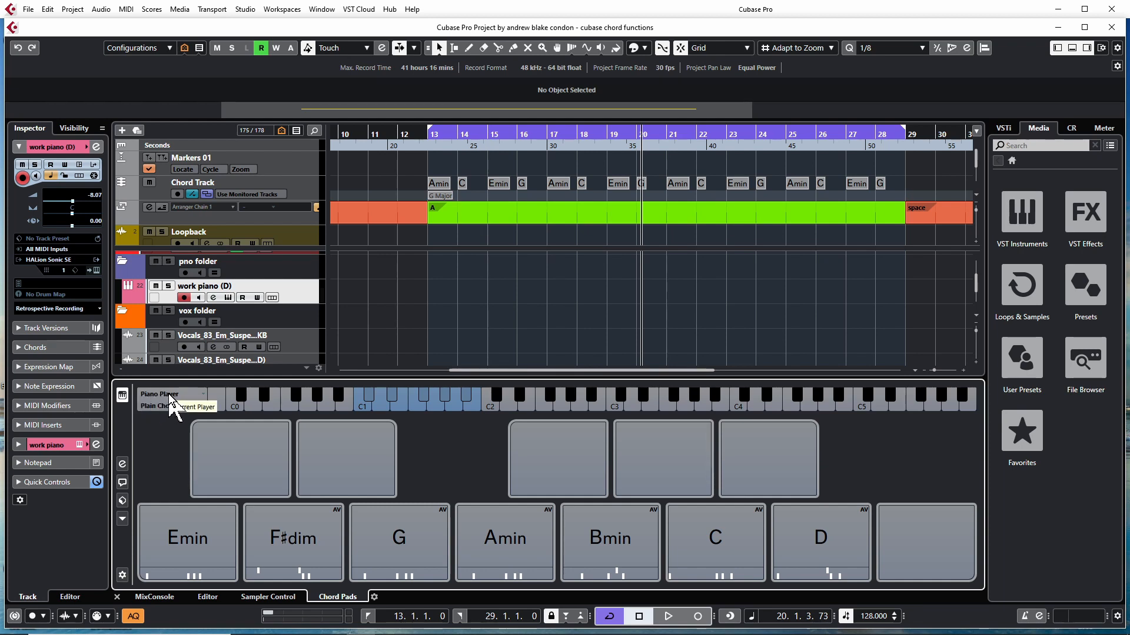
mouse_move(171, 408)
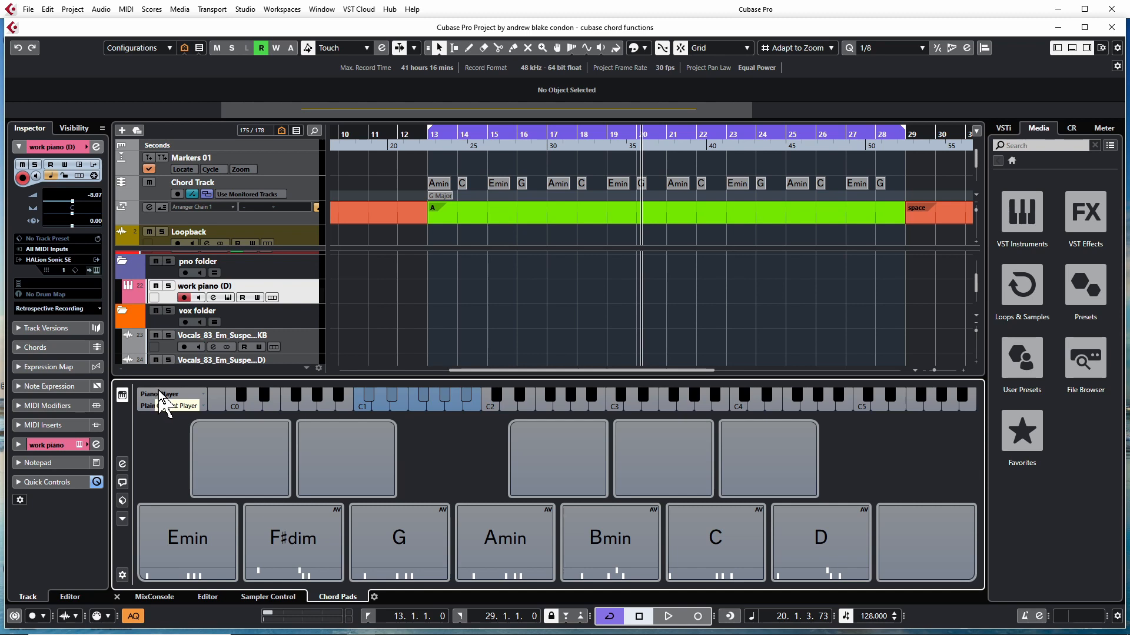
mouse_move(163, 409)
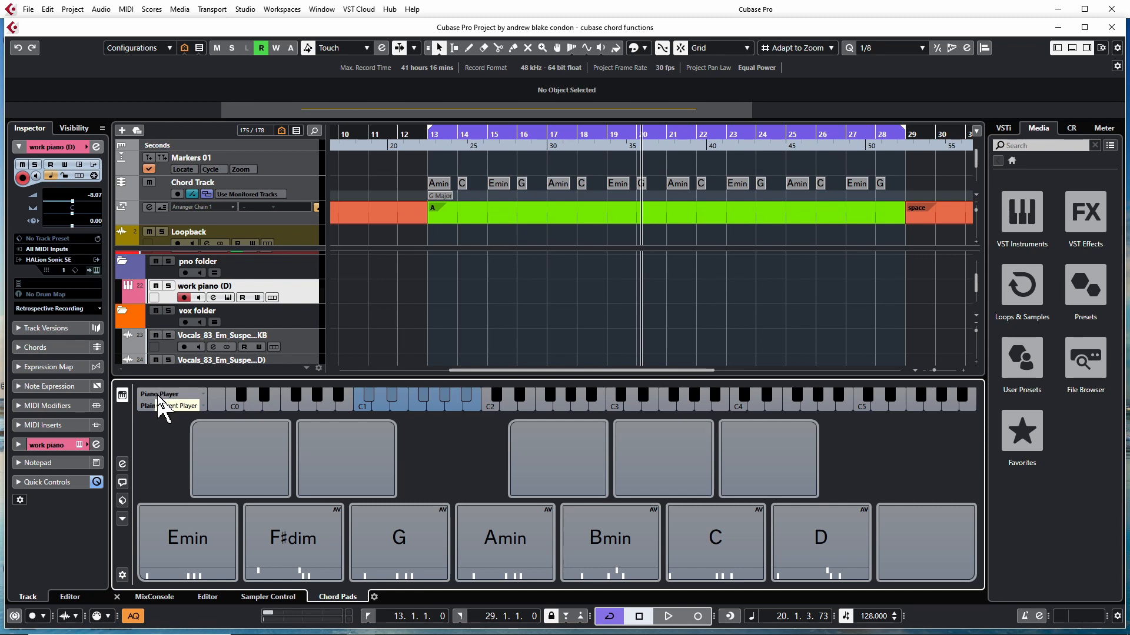
mouse_move(166, 410)
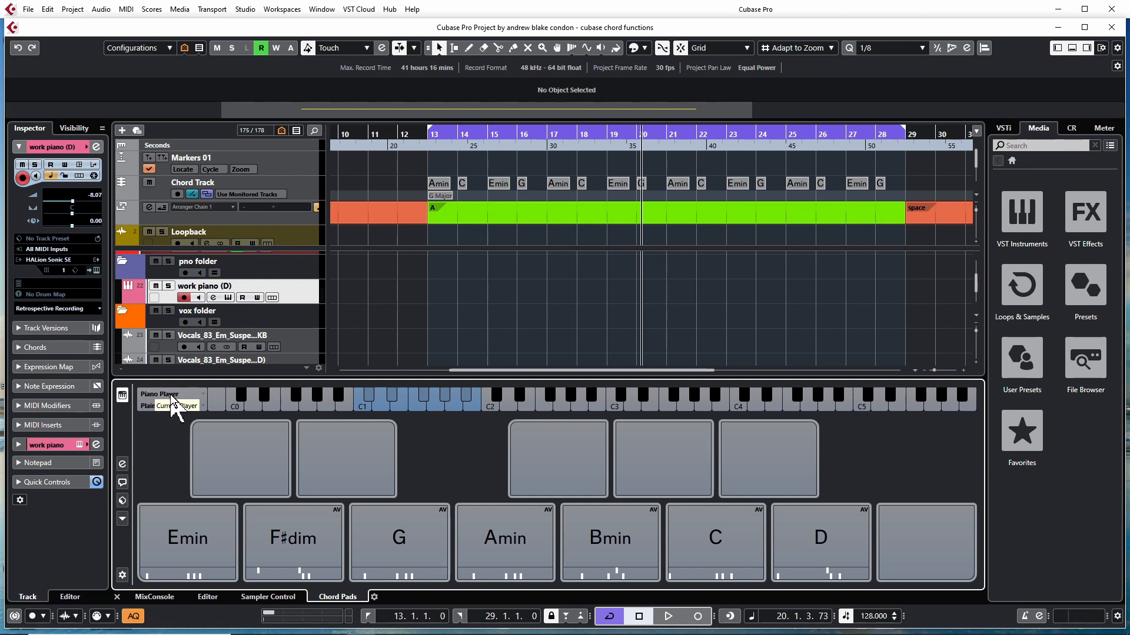
left_click(173, 394)
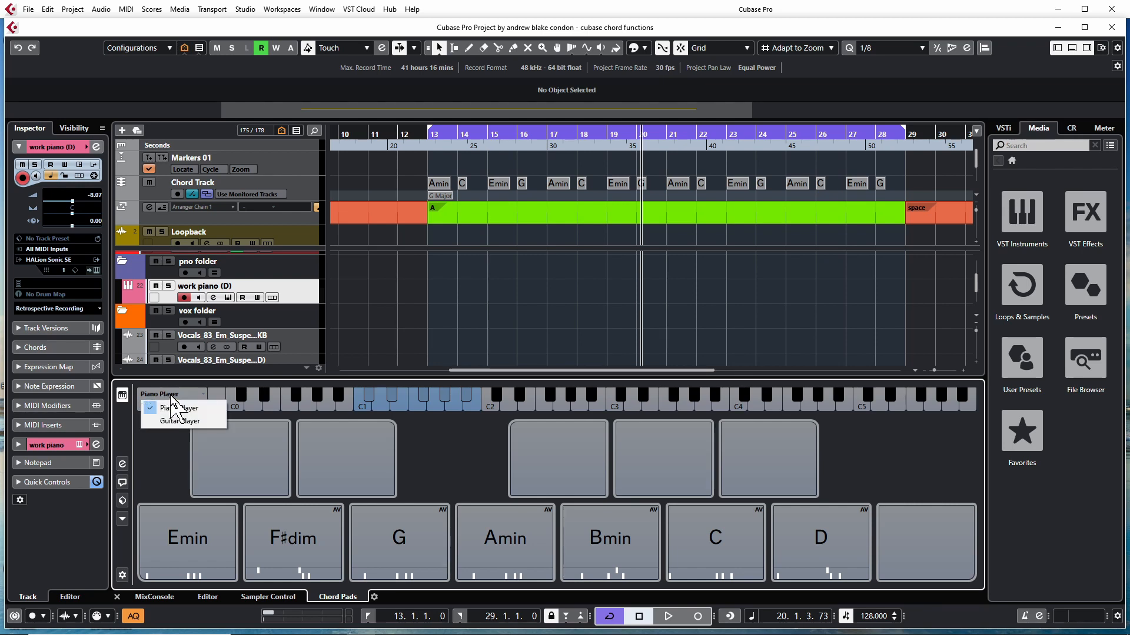
mouse_move(179, 421)
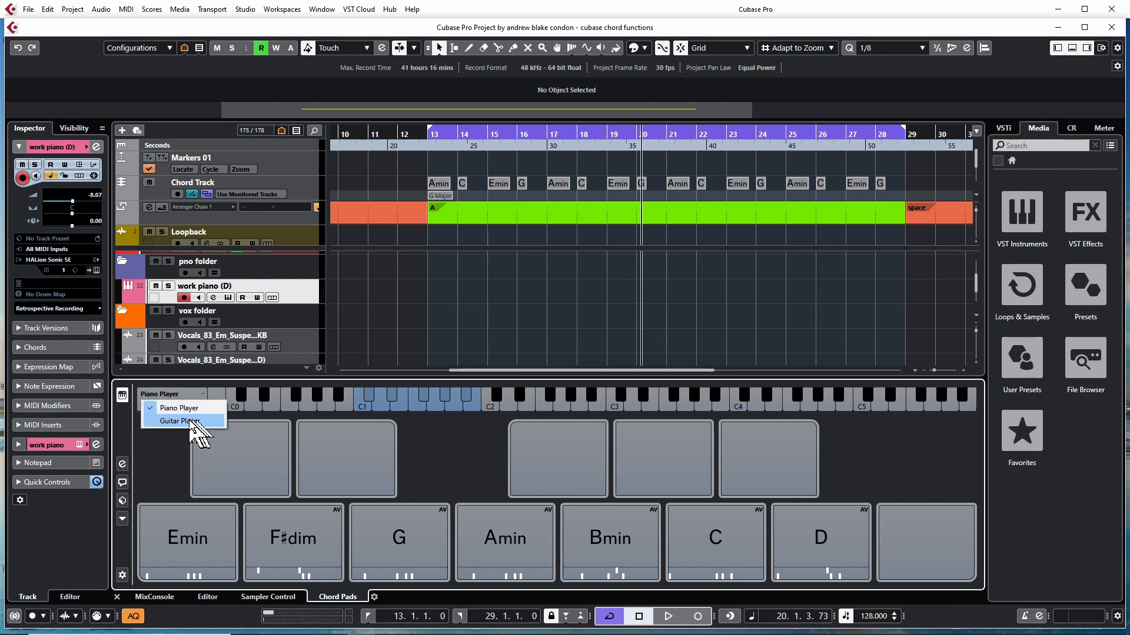
left_click(179, 420)
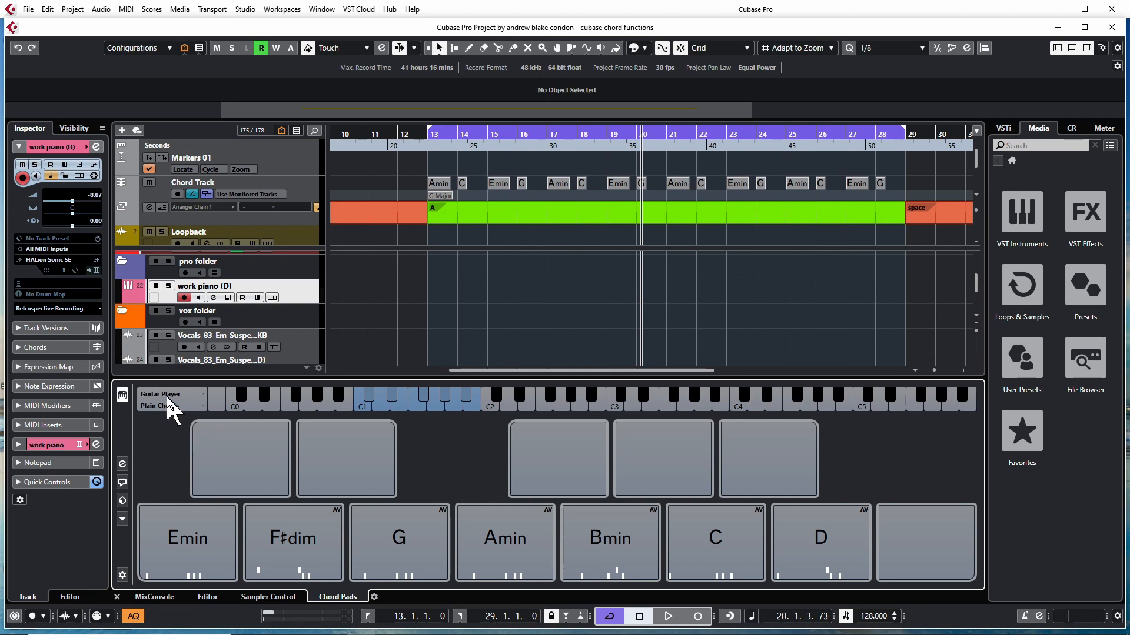
left_click(171, 394)
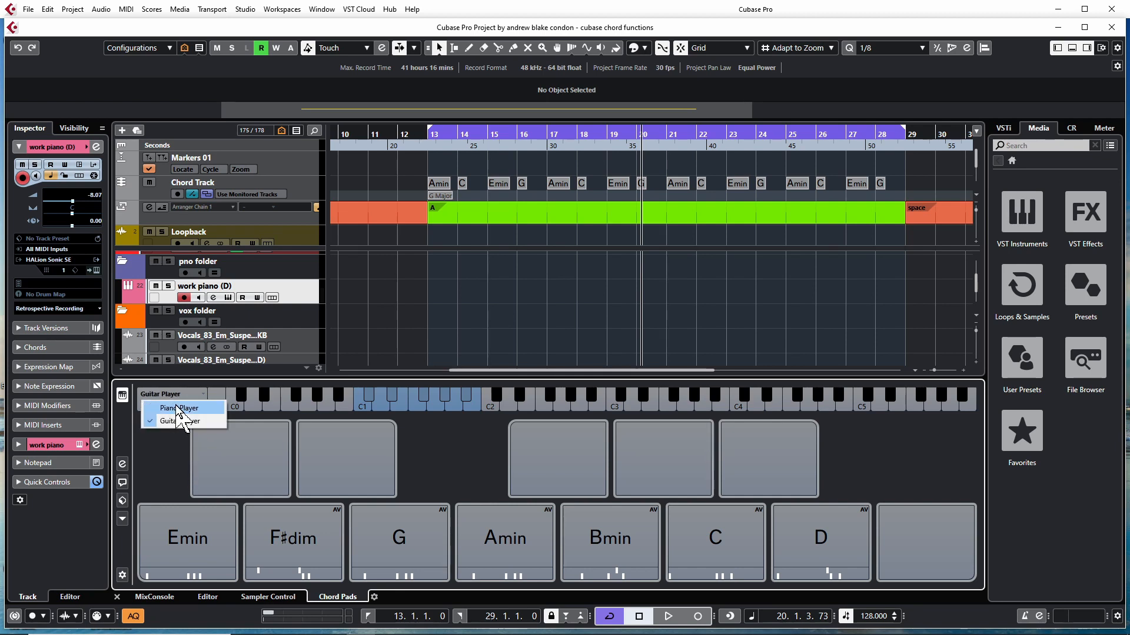
left_click(186, 408)
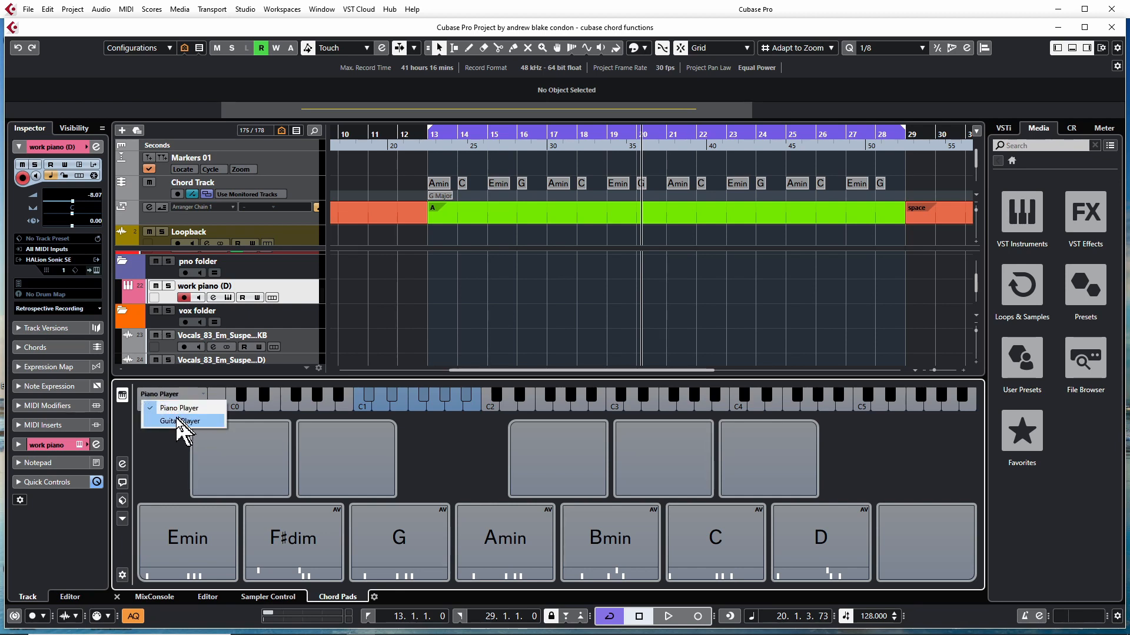
left_click(180, 421)
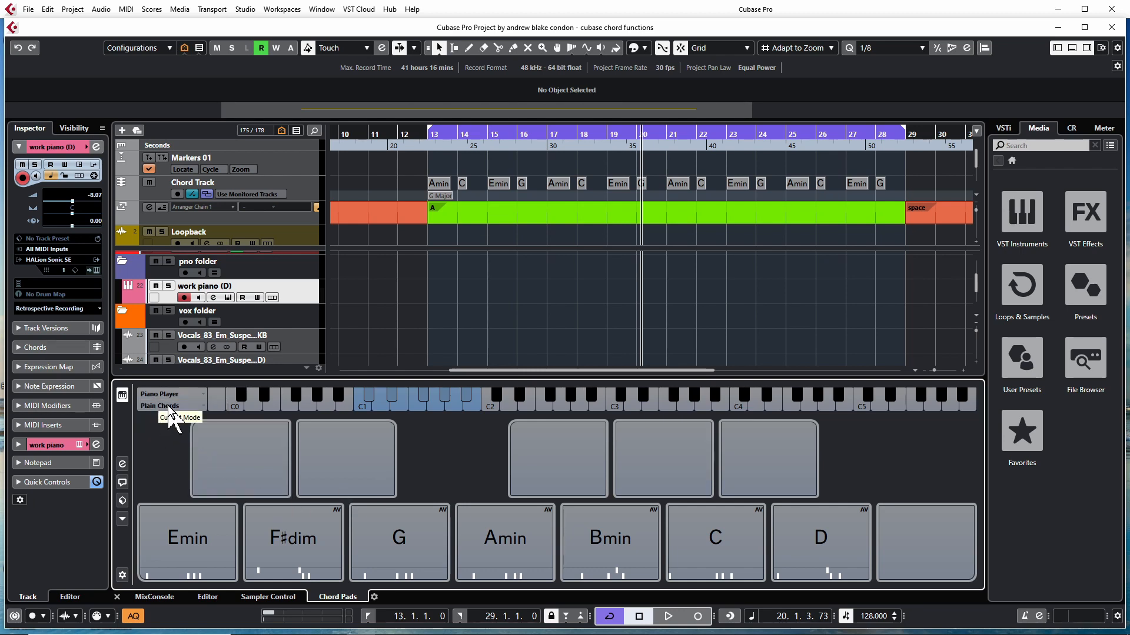
mouse_move(155, 436)
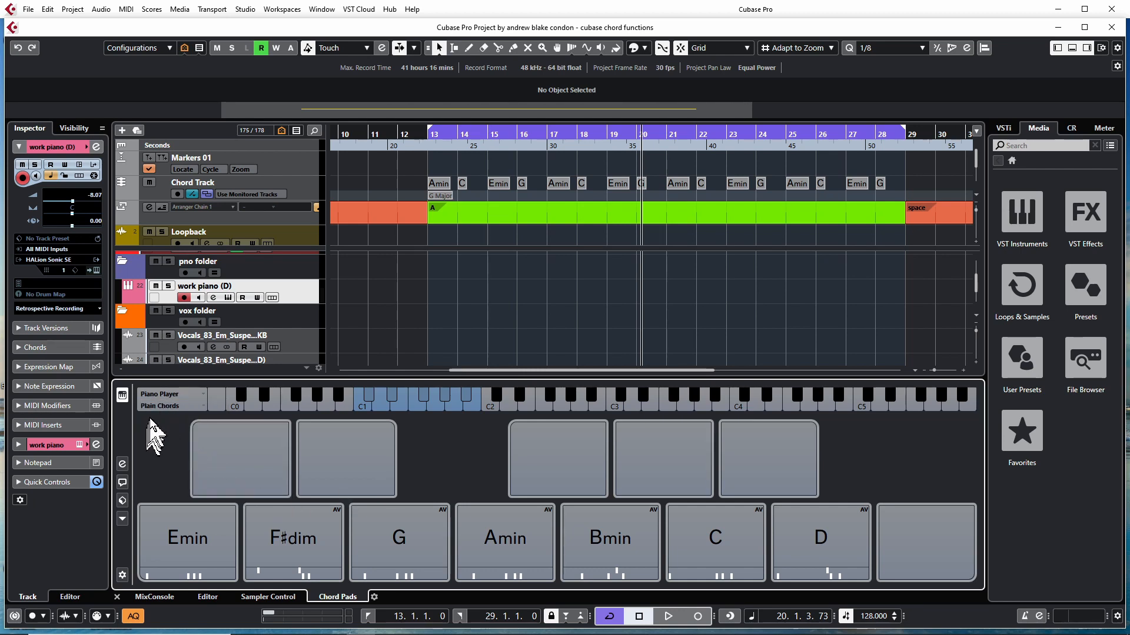
left_click(171, 406)
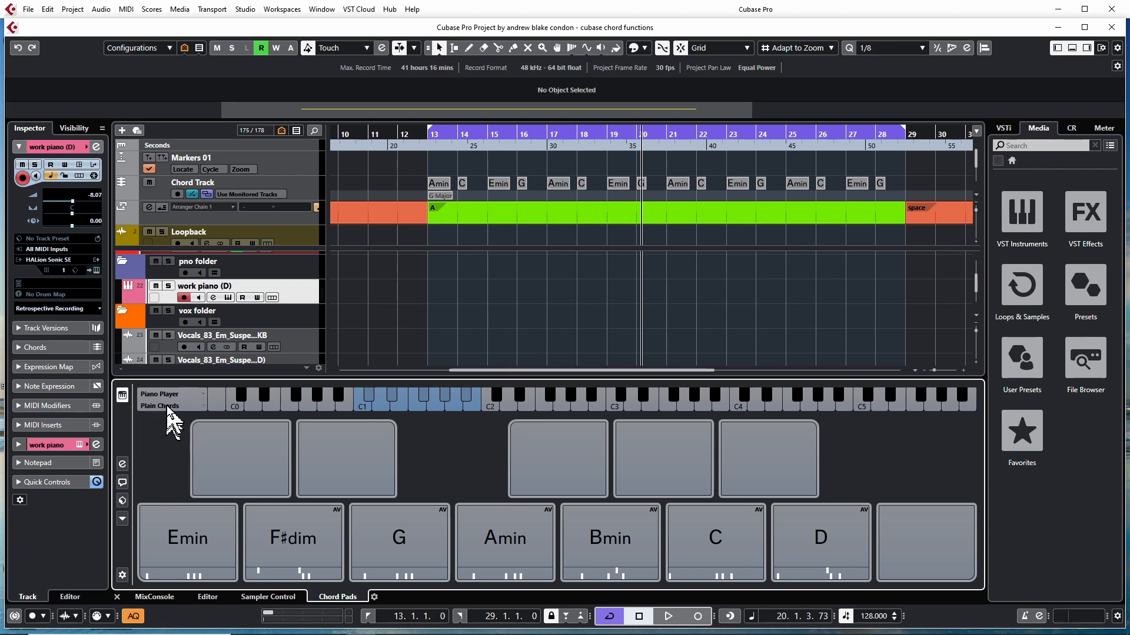
left_click(166, 405)
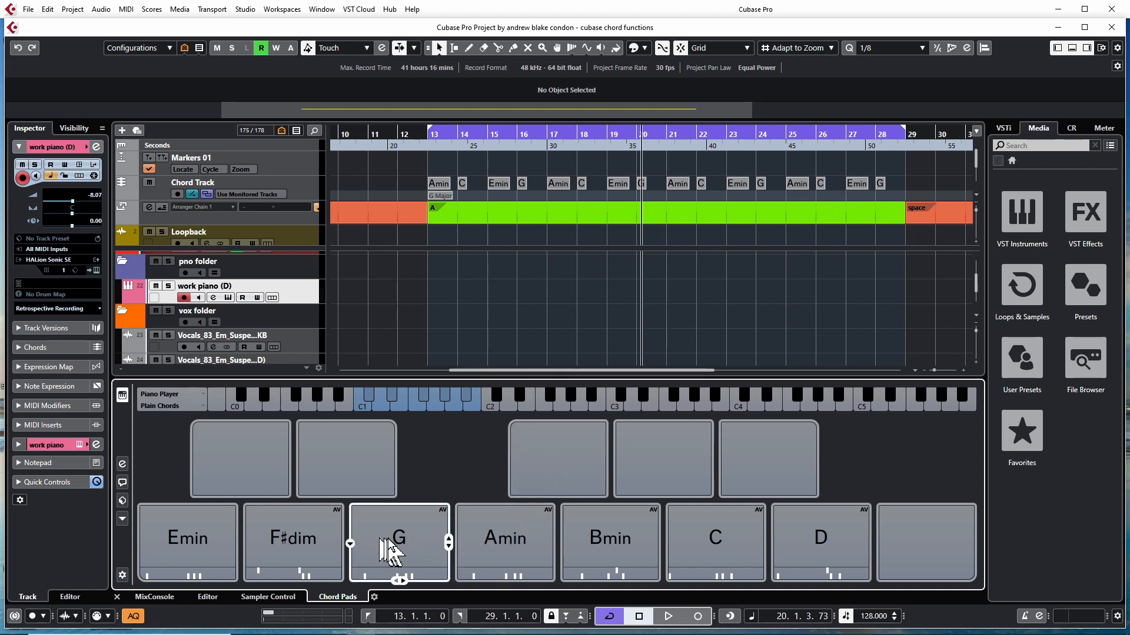
left_click(186, 539)
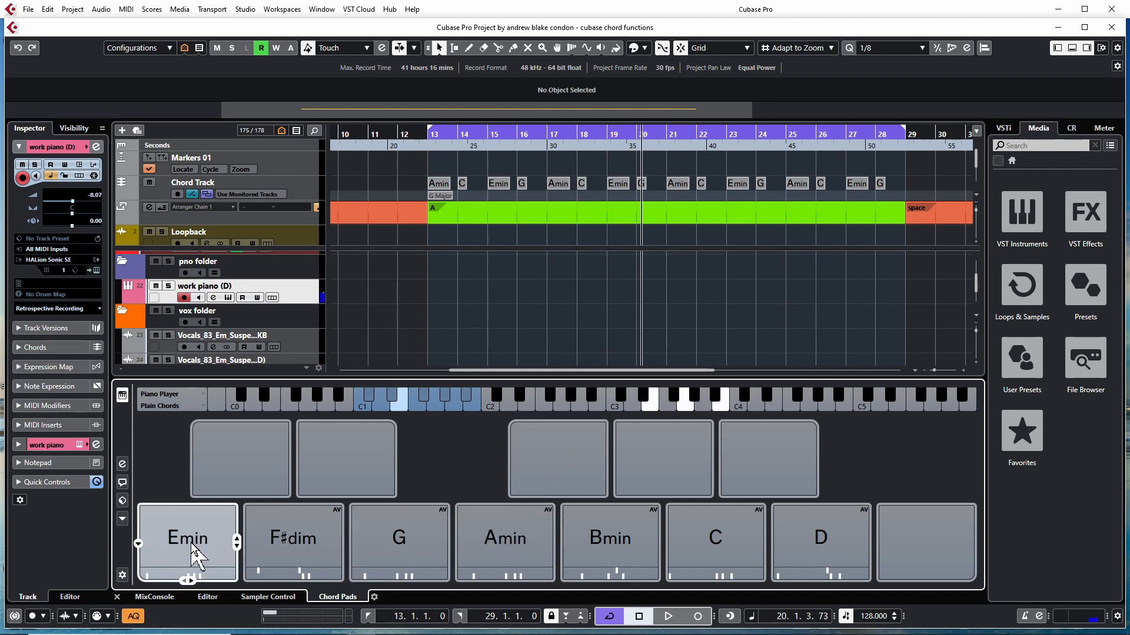
left_click(293, 537)
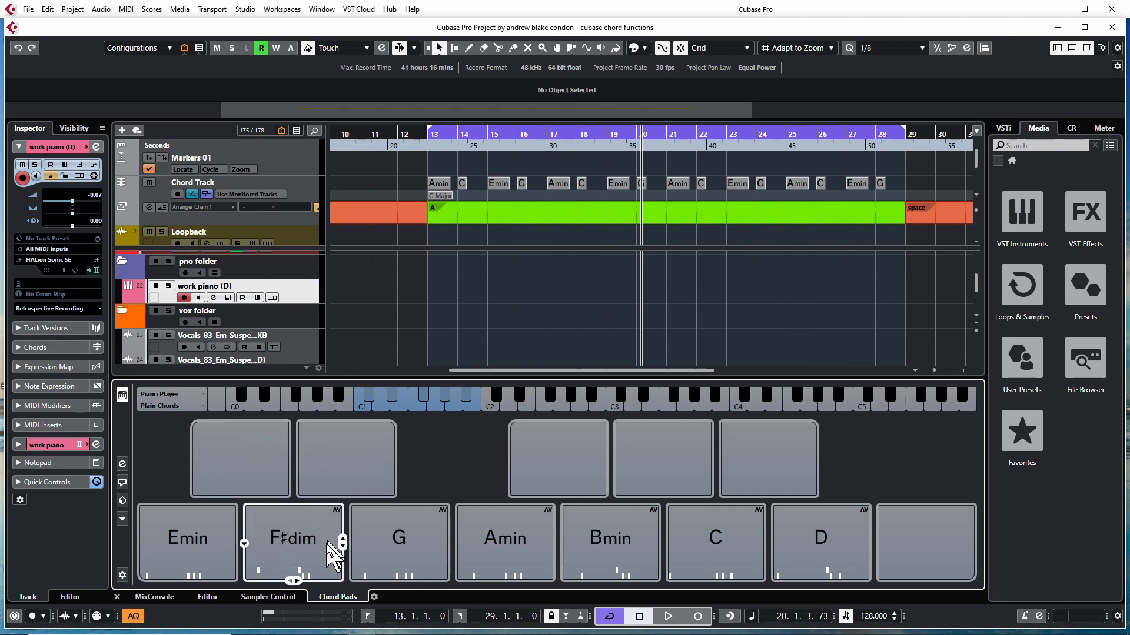
Open the context menu of an empty chord pad.
right_click(292, 537)
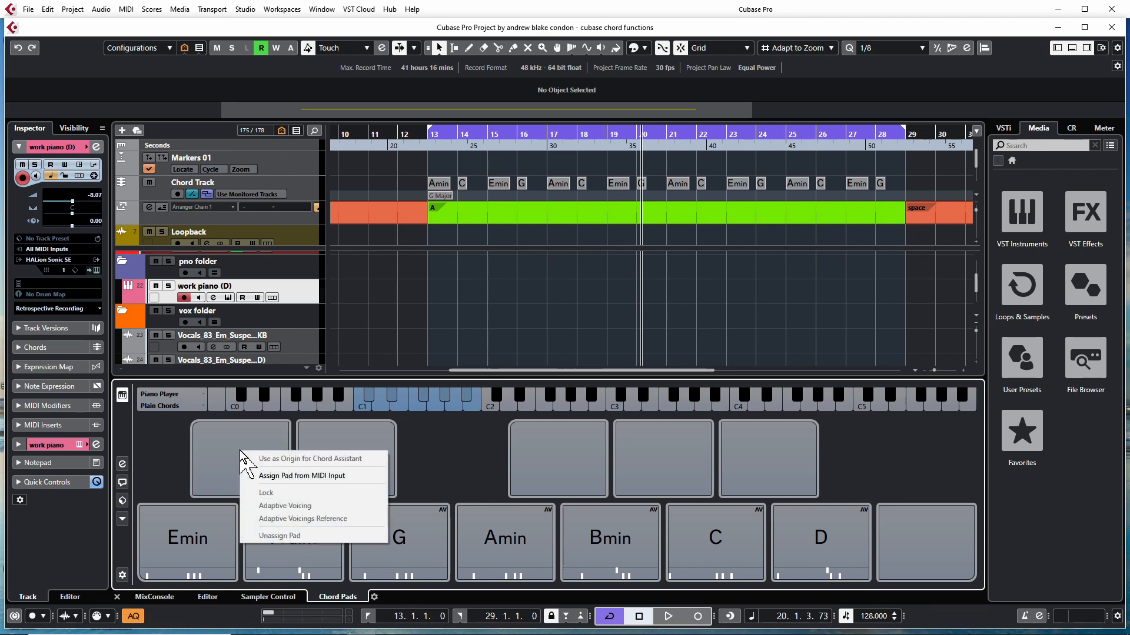
mouse_move(209, 541)
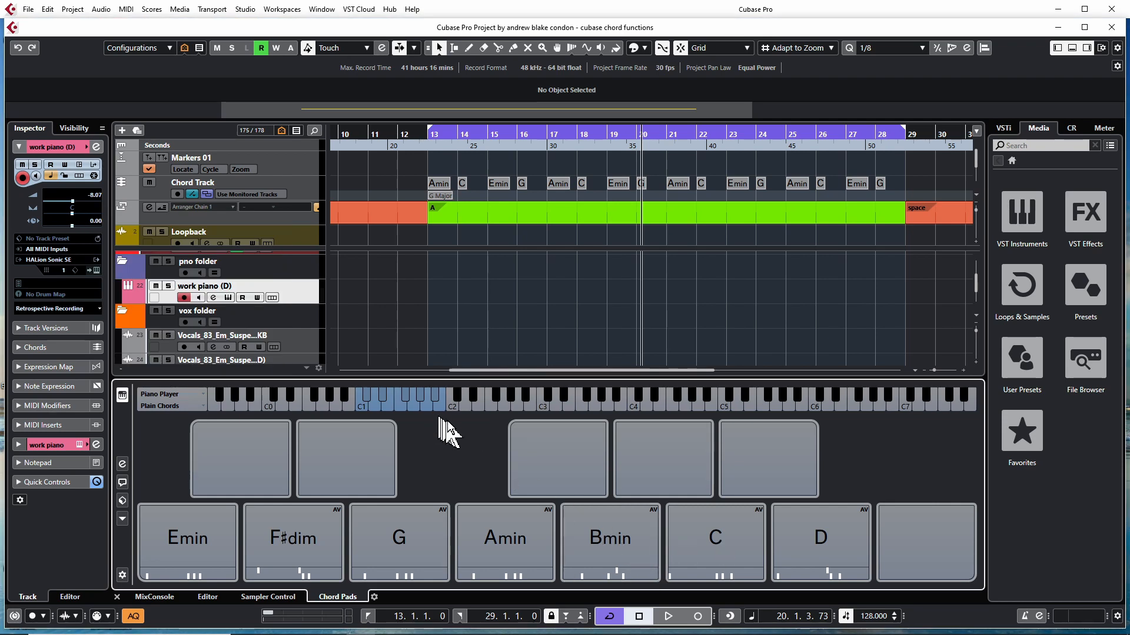
mouse_move(486, 421)
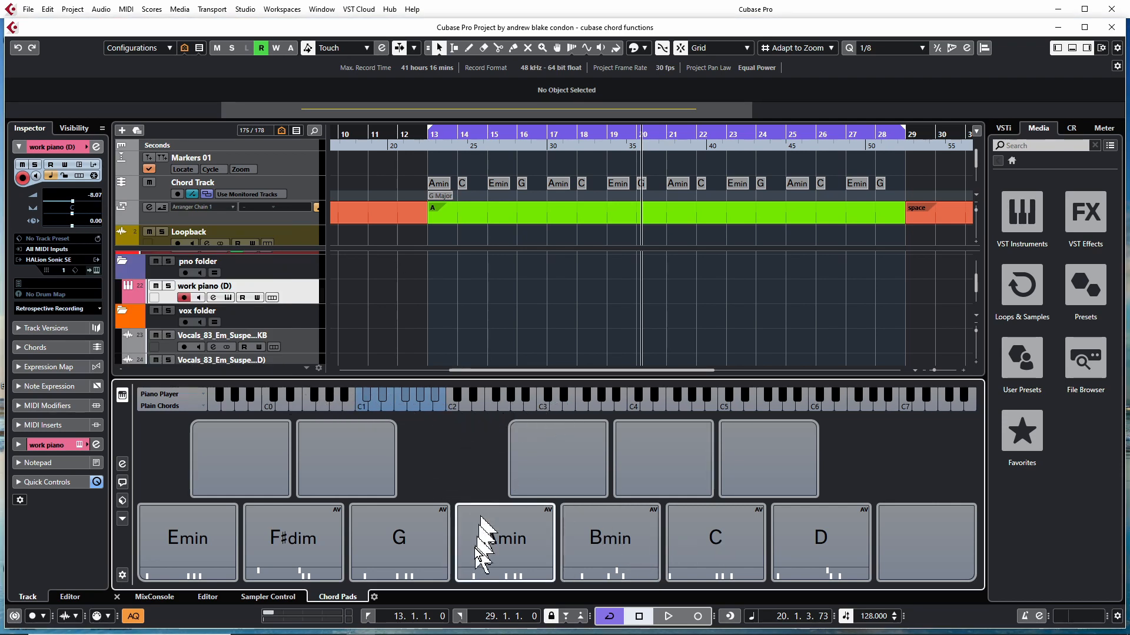
mouse_move(411, 468)
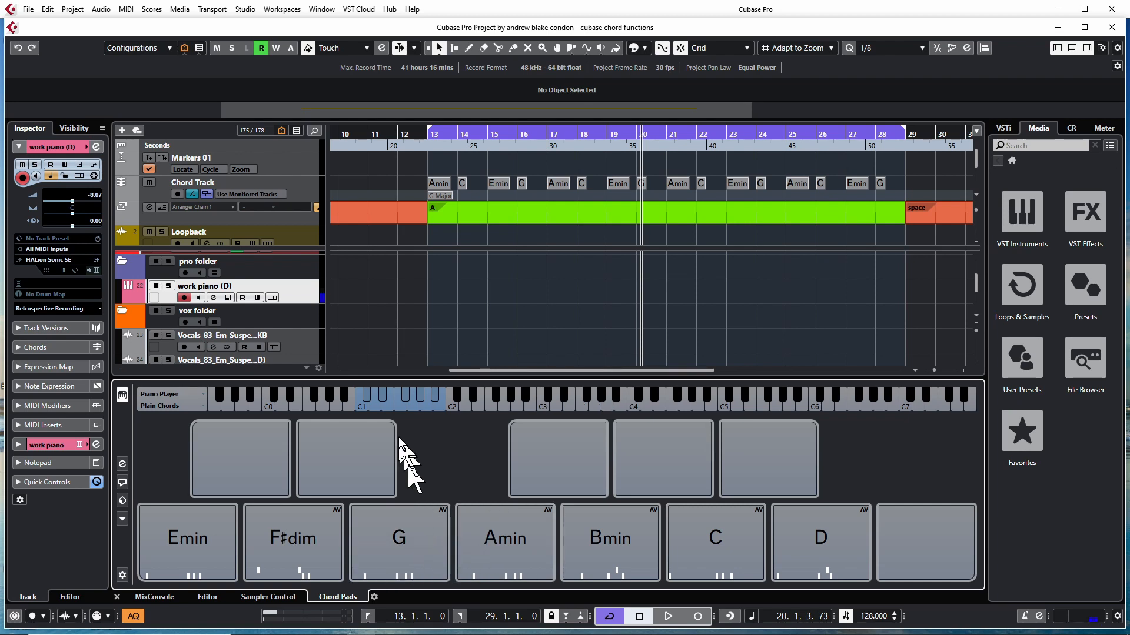
mouse_move(411, 447)
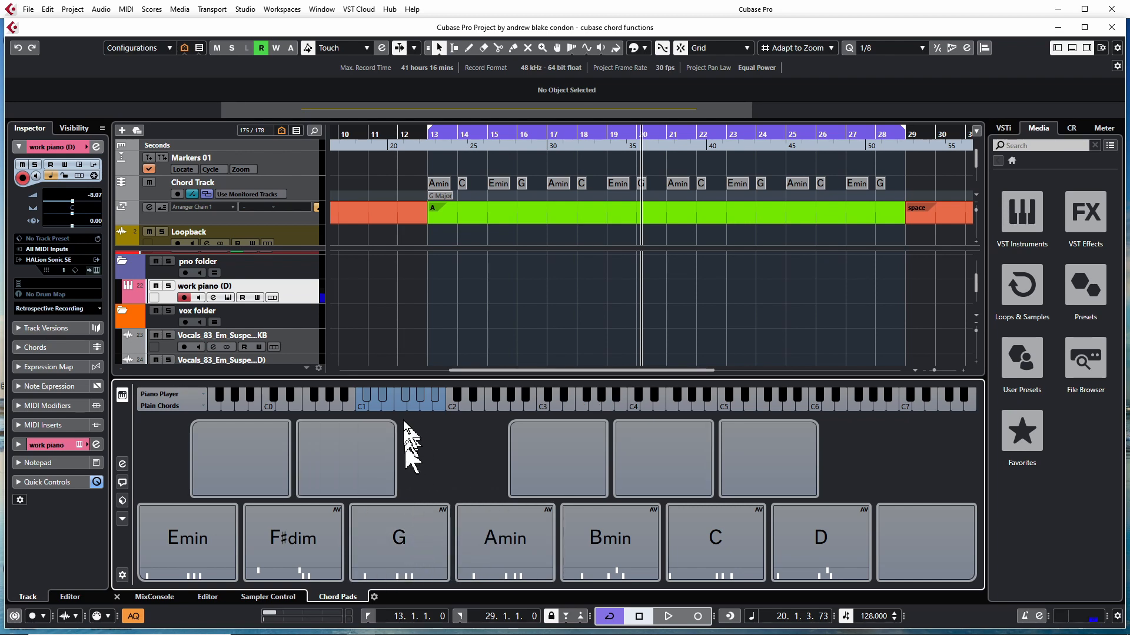
mouse_move(581, 415)
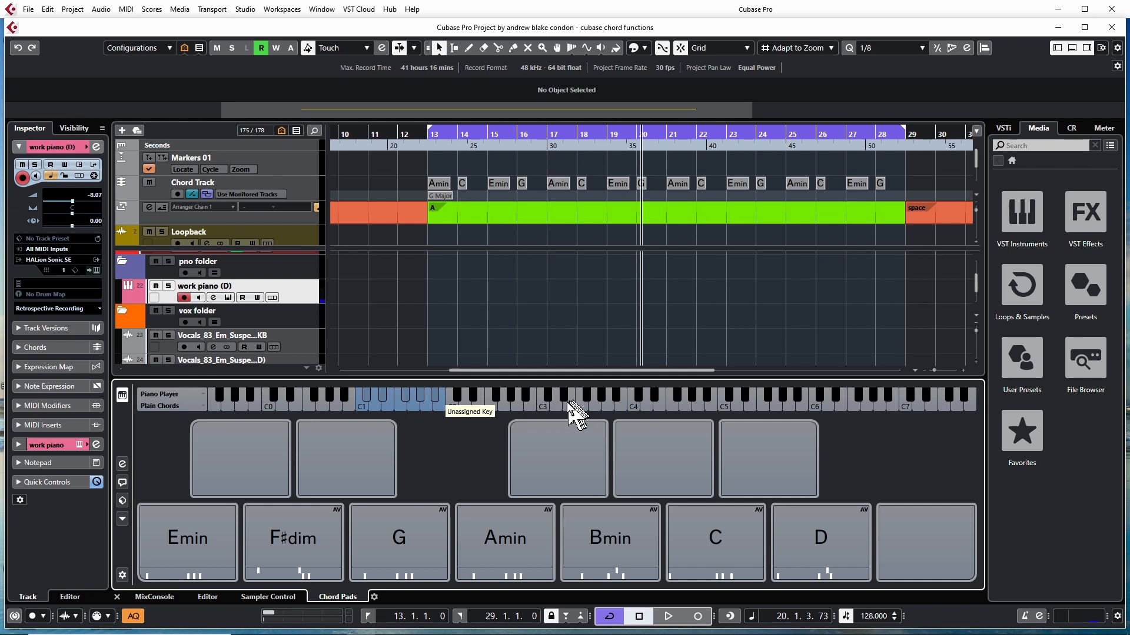
mouse_move(504, 420)
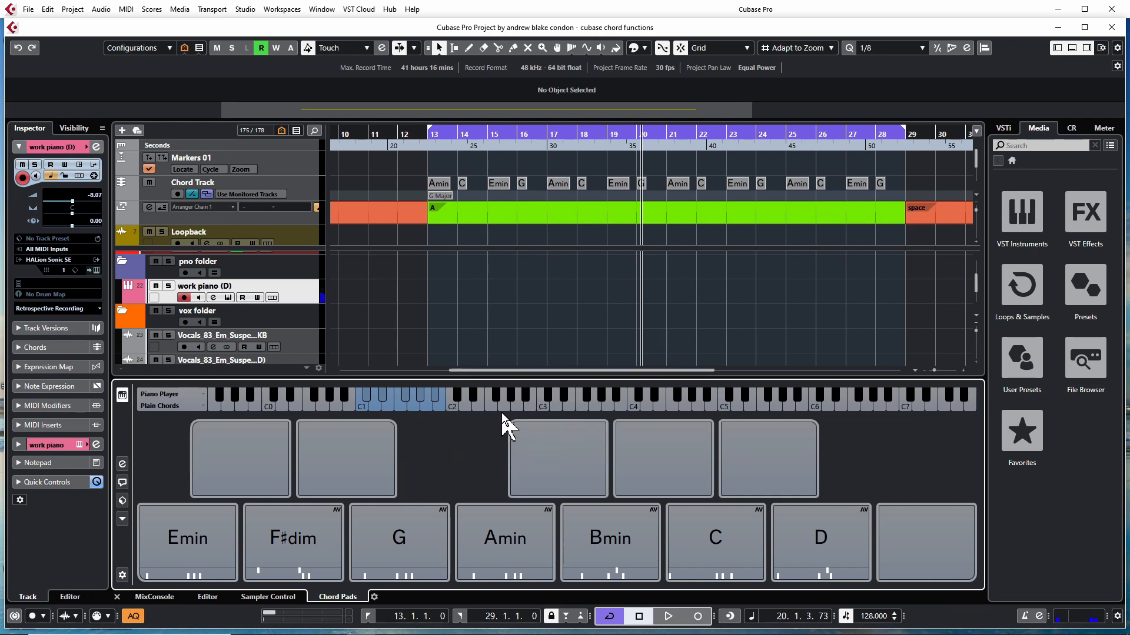
mouse_move(513, 430)
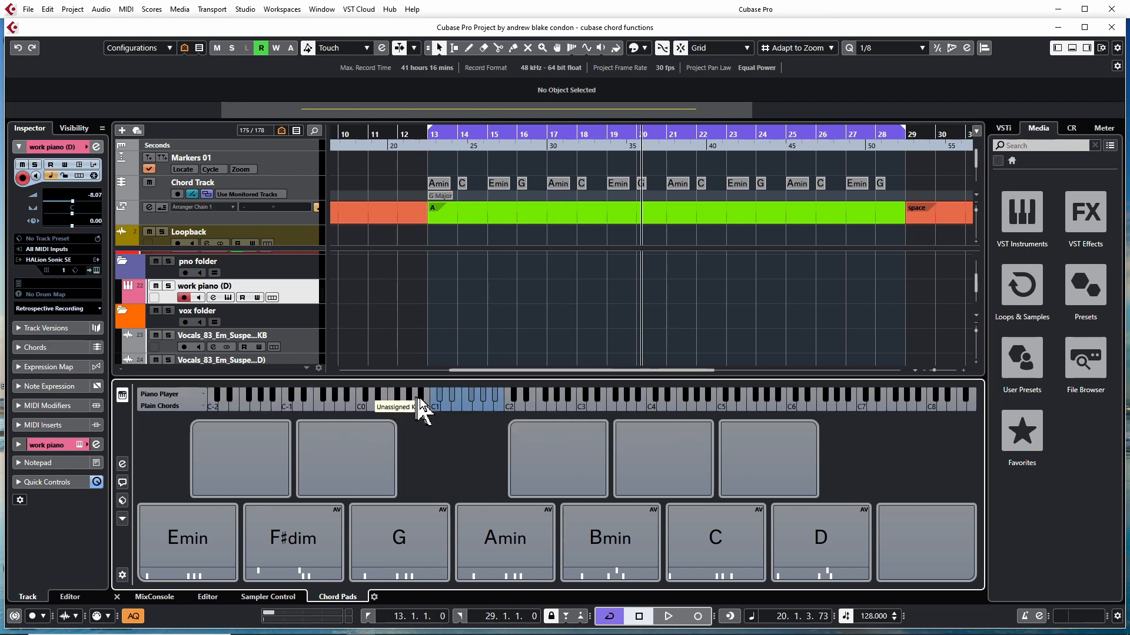
mouse_move(436, 418)
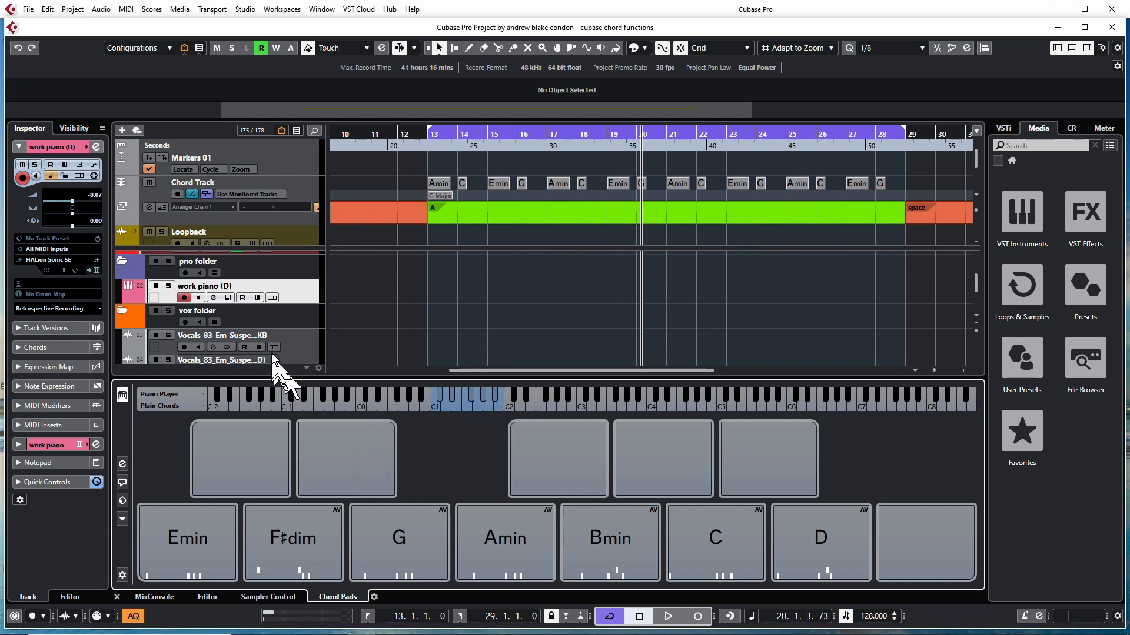
mouse_move(490, 411)
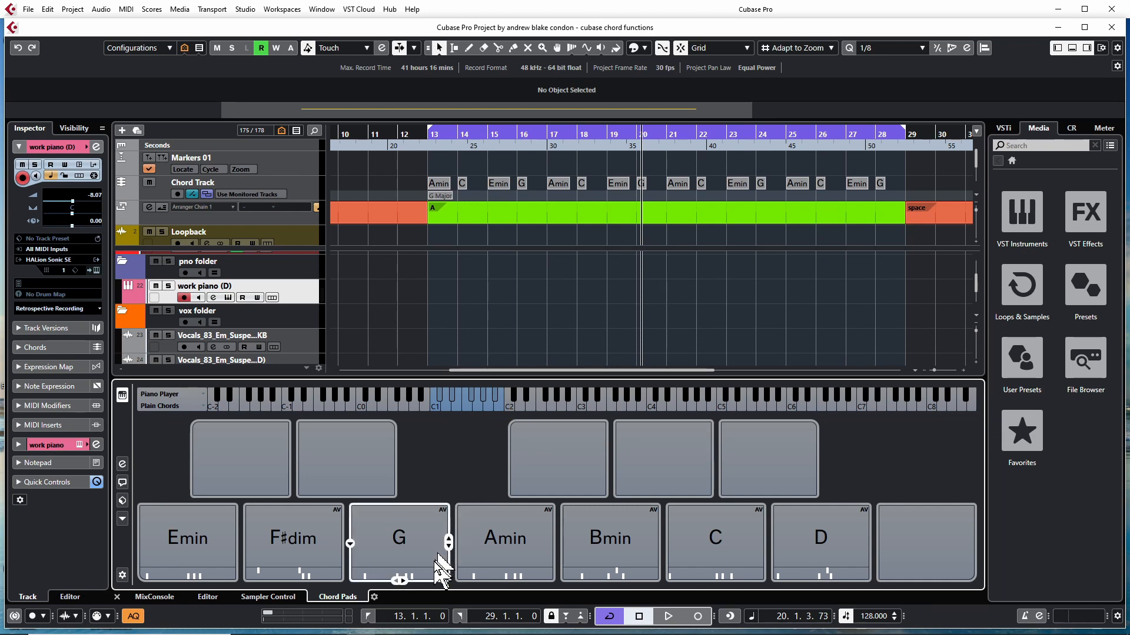
left_click(505, 542)
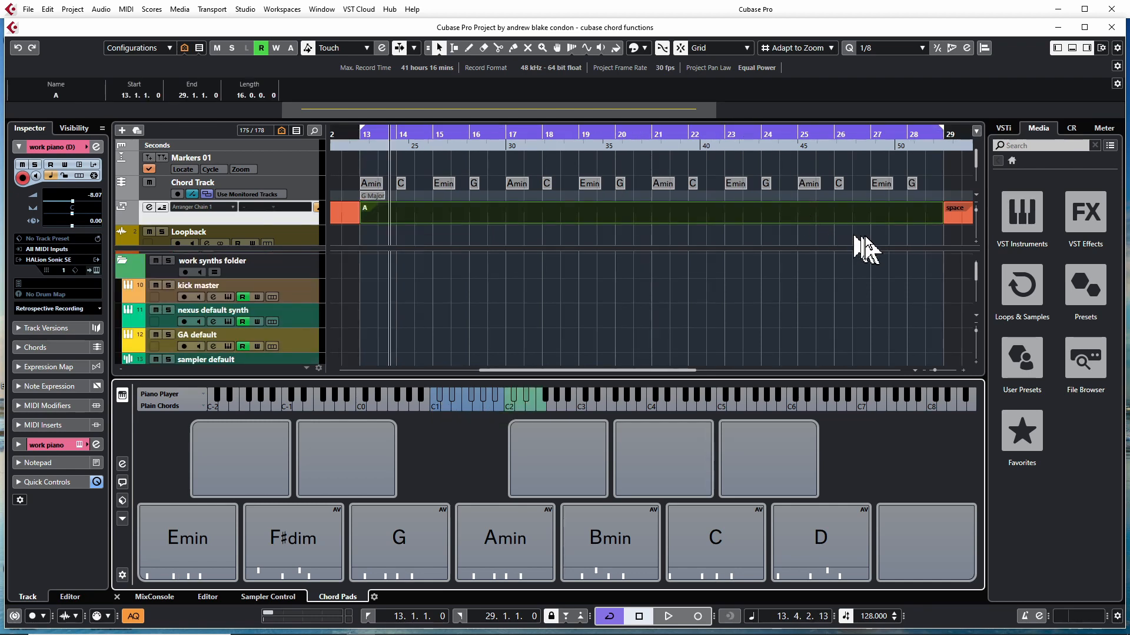
mouse_move(728, 324)
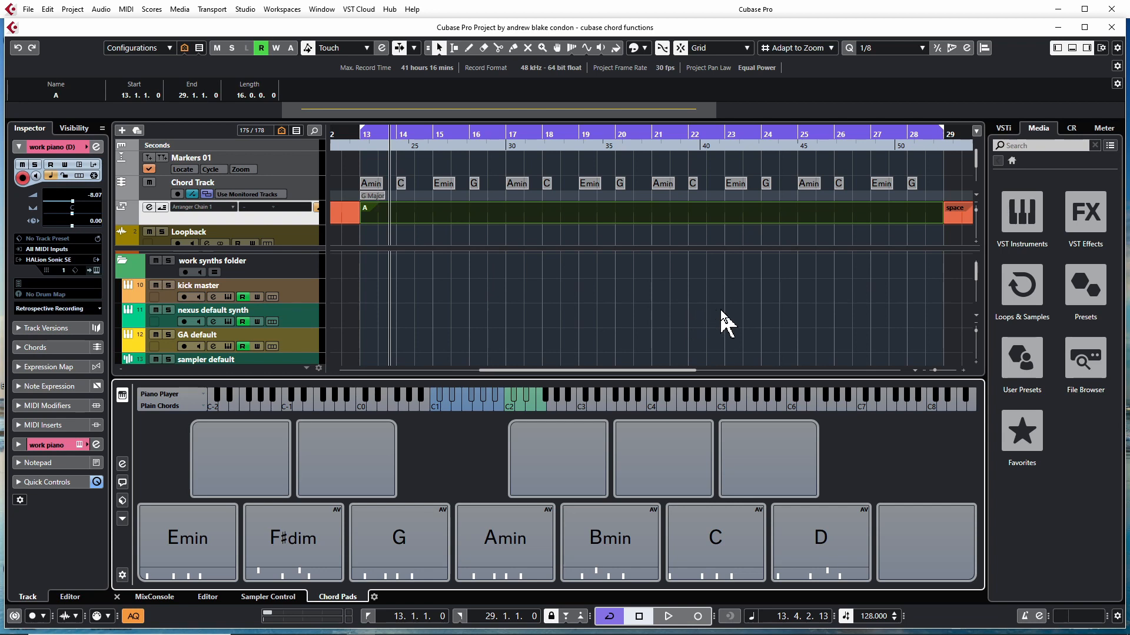
mouse_move(742, 344)
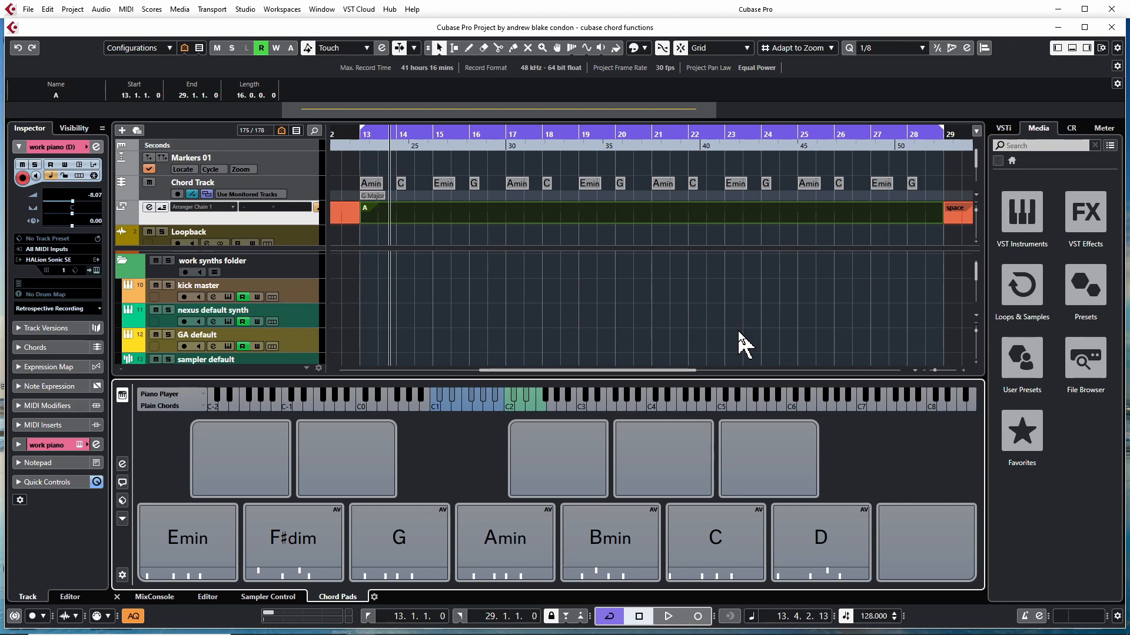
mouse_move(519, 414)
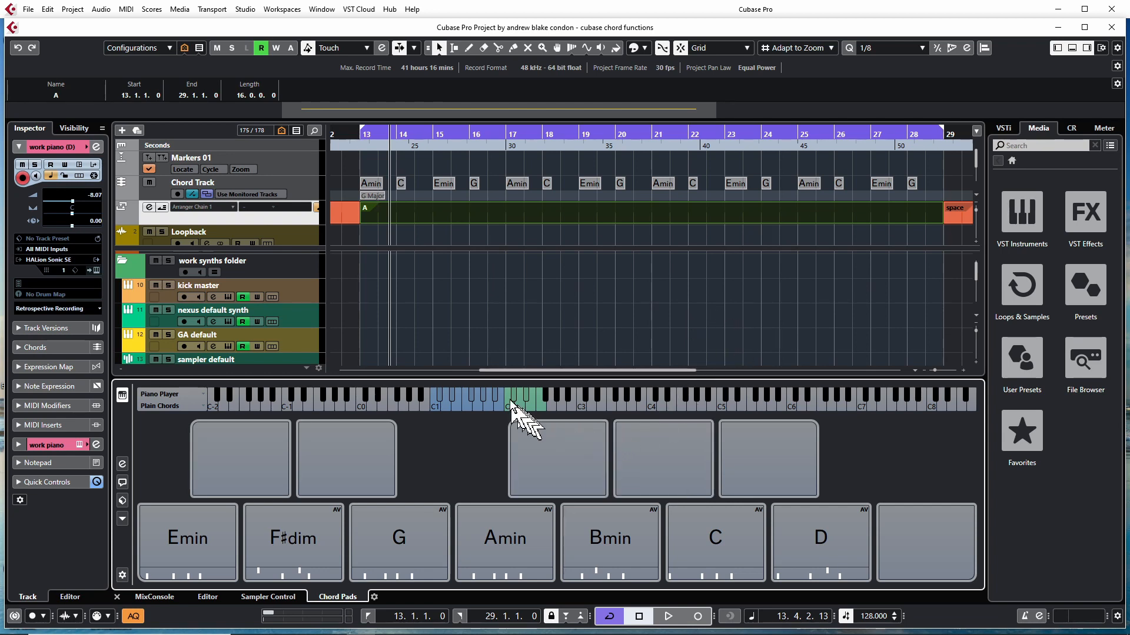
mouse_move(516, 418)
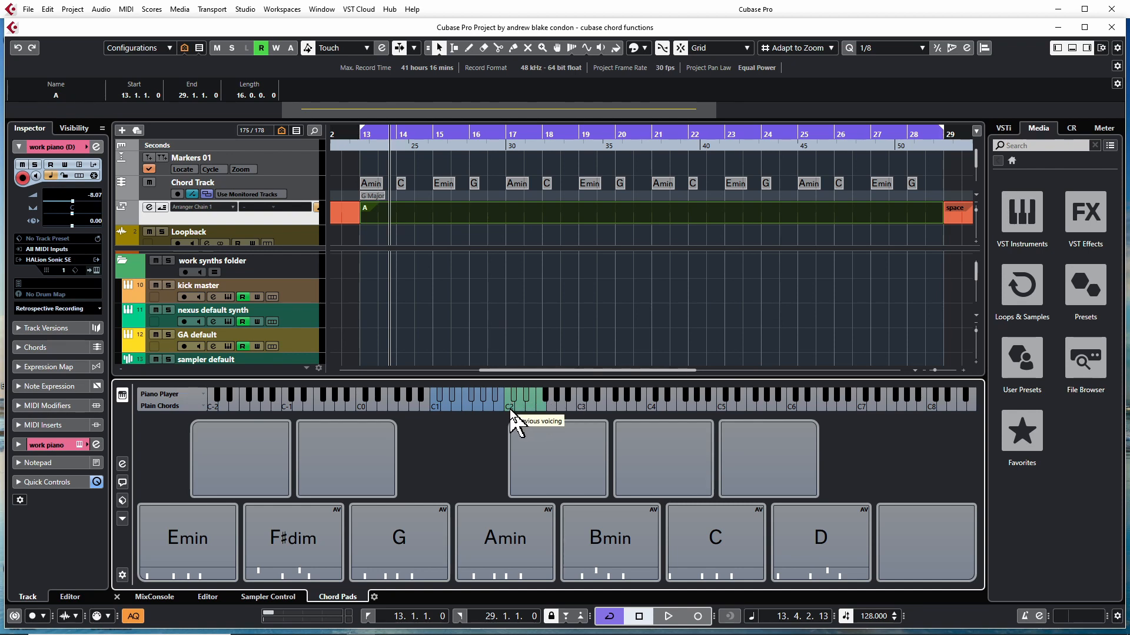
mouse_move(551, 421)
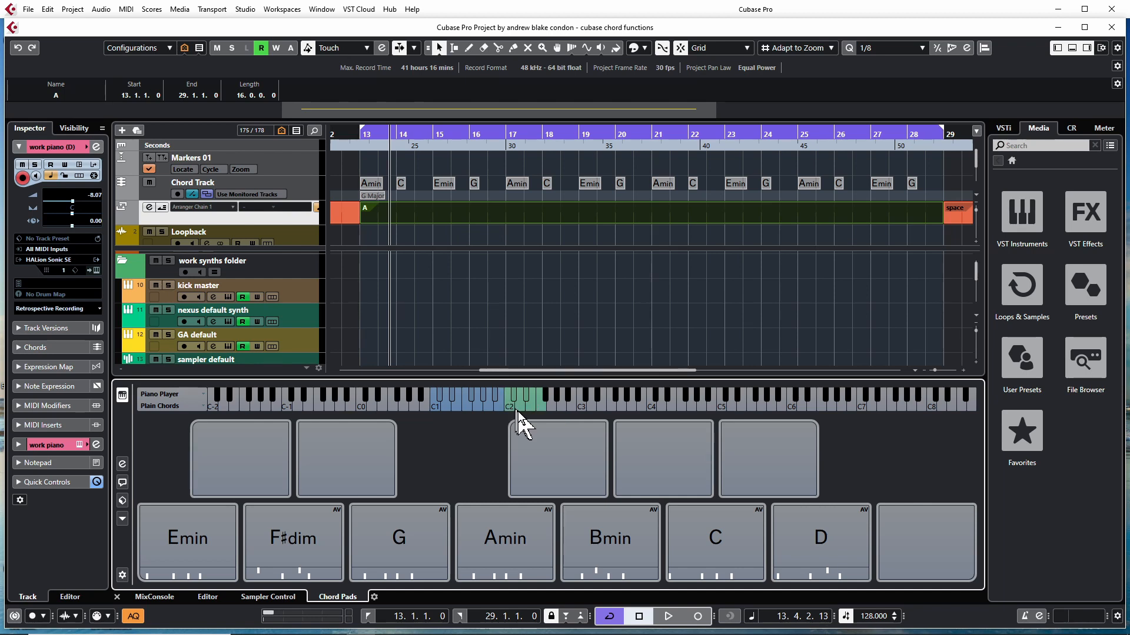
mouse_move(465, 475)
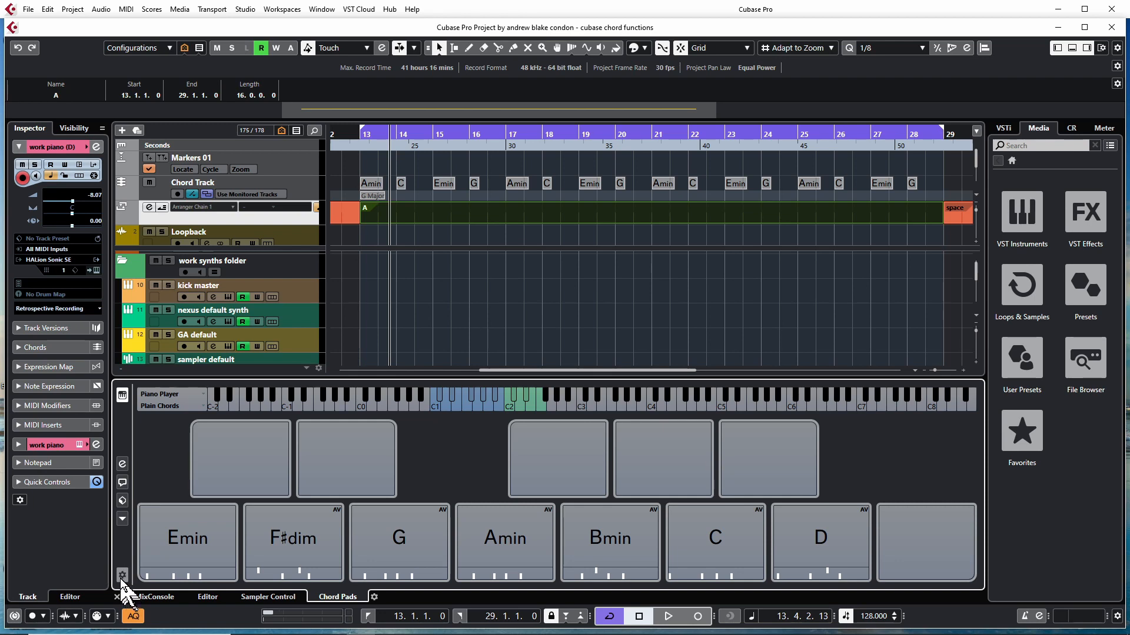
mouse_move(122, 575)
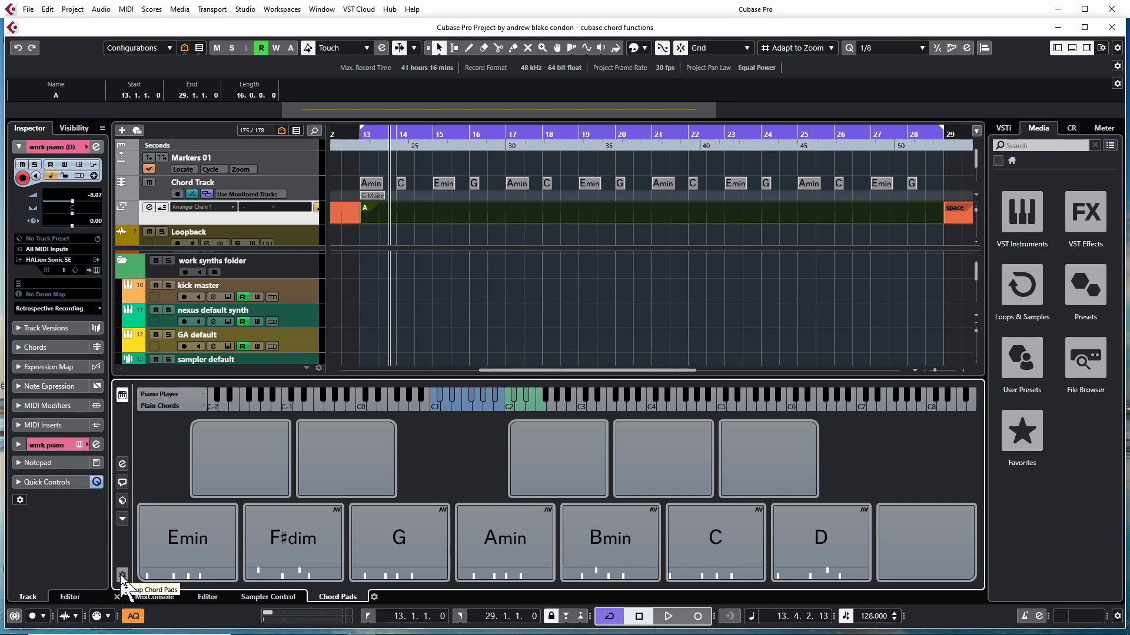
Browse the Chord Pads Setup pad layout and remote control pages, then close with OK.
left_click(122, 575)
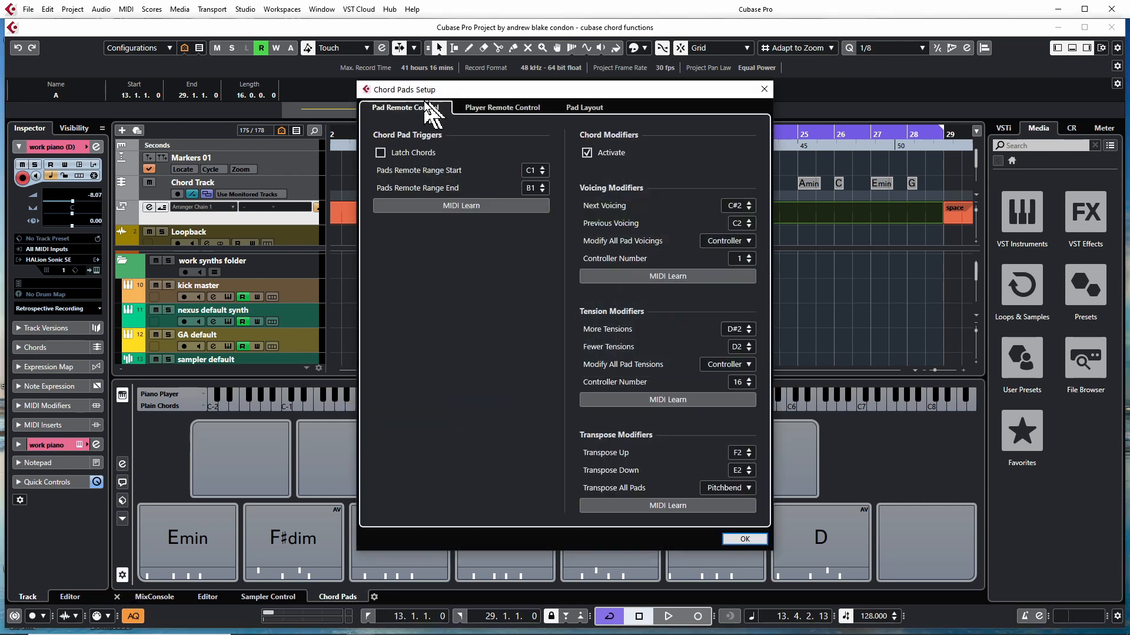
left_click(584, 106)
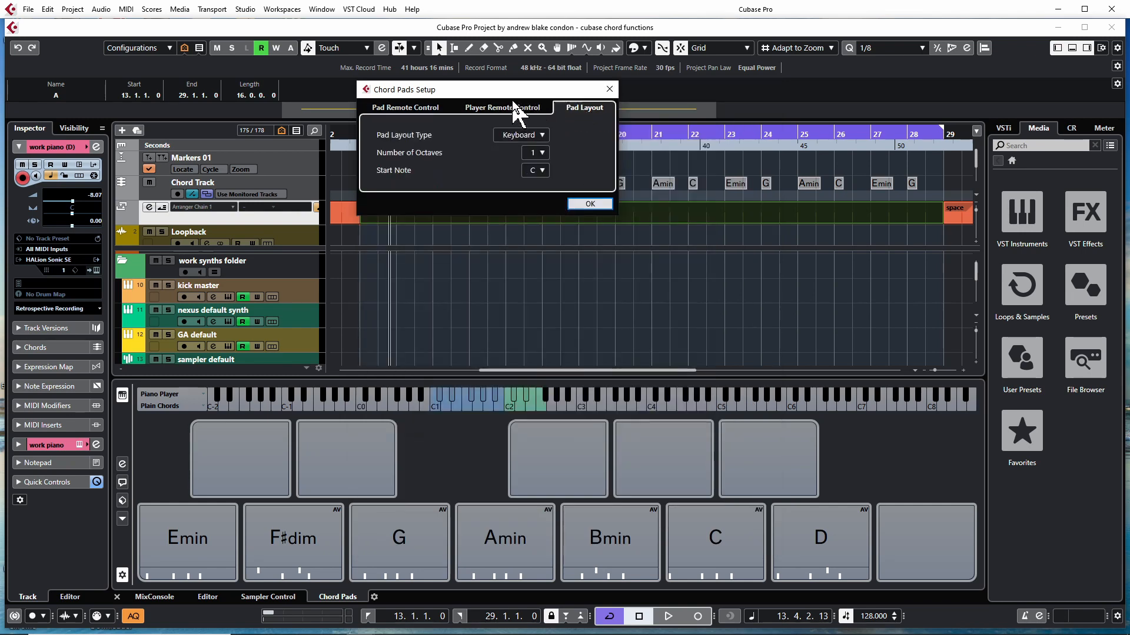
left_click(391, 107)
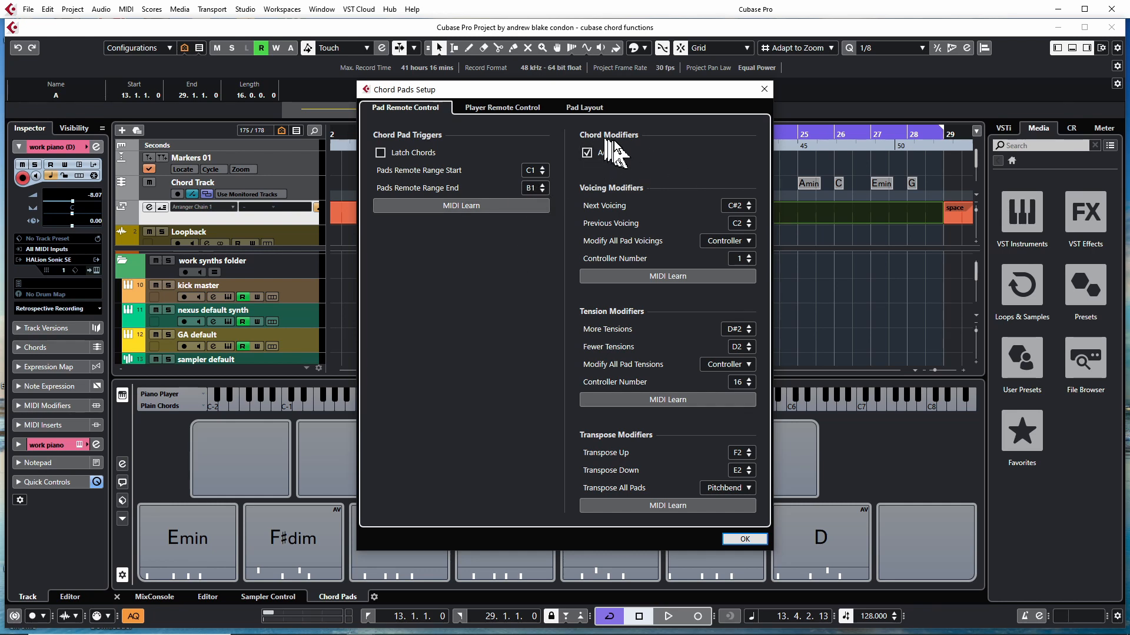
left_click(587, 152)
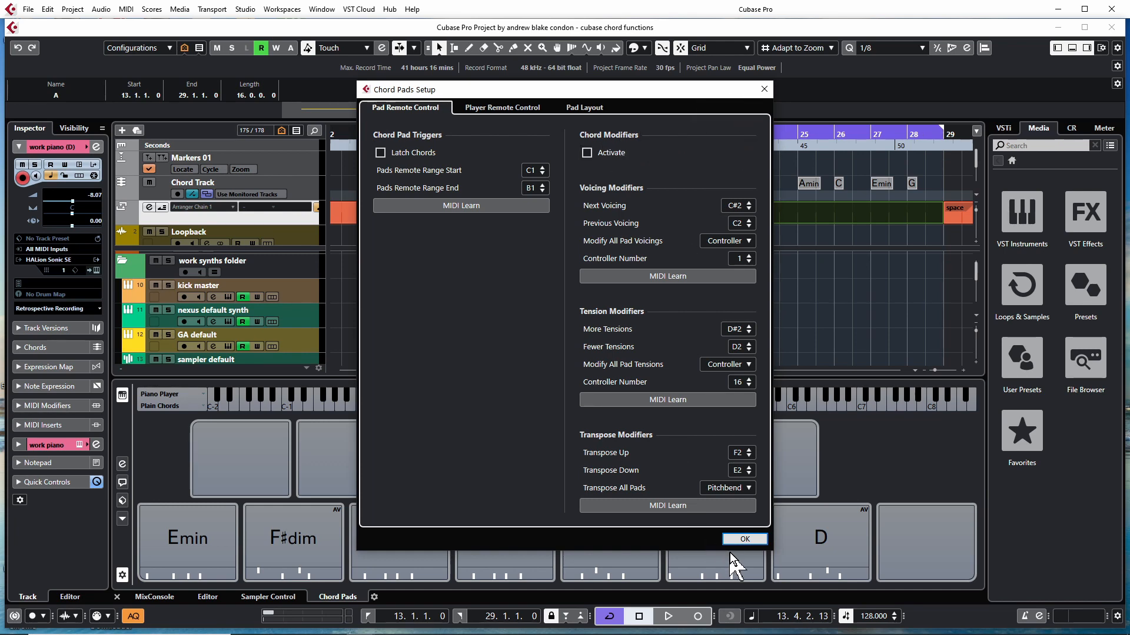
left_click(743, 539)
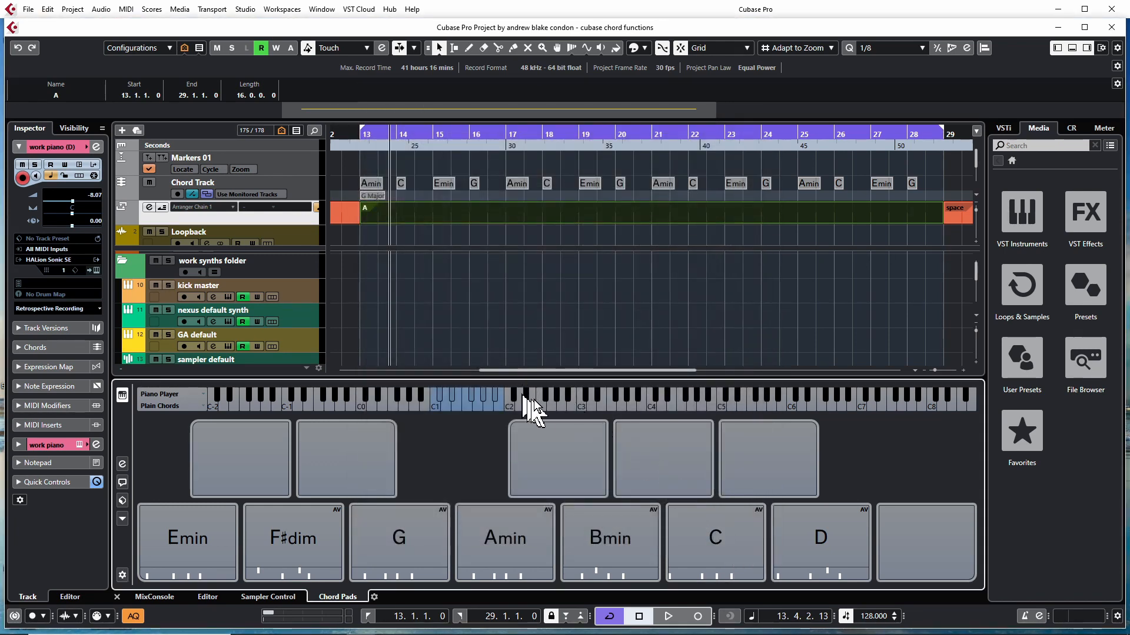
Reopen Chord Pads Setup, activate Chord Modifiers and confirm with OK.
left_click(292, 540)
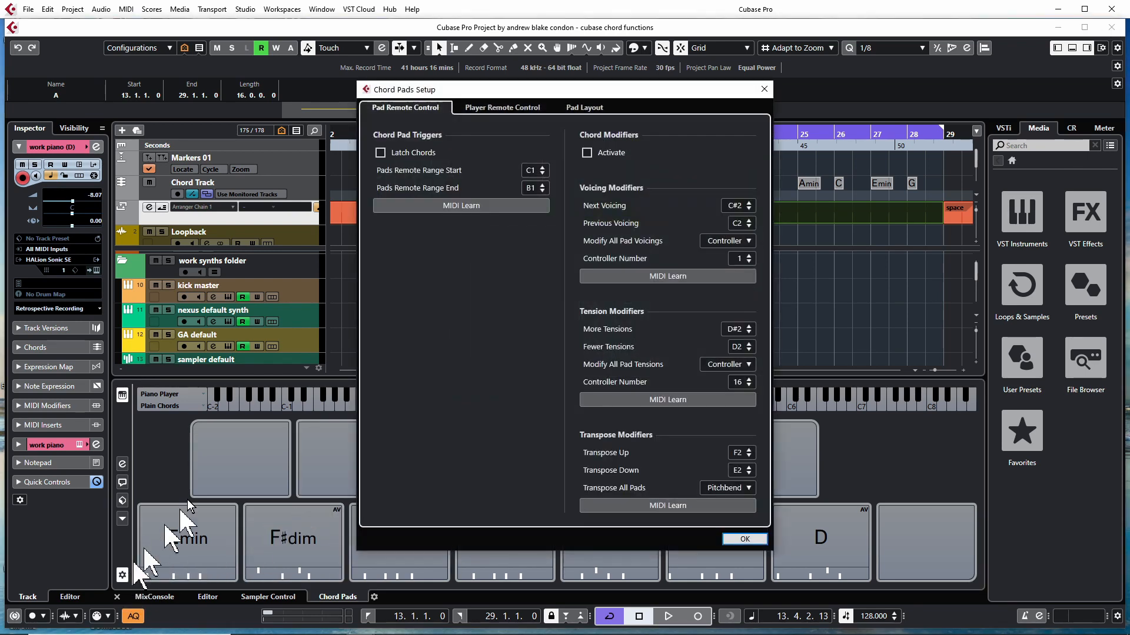
left_click(586, 152)
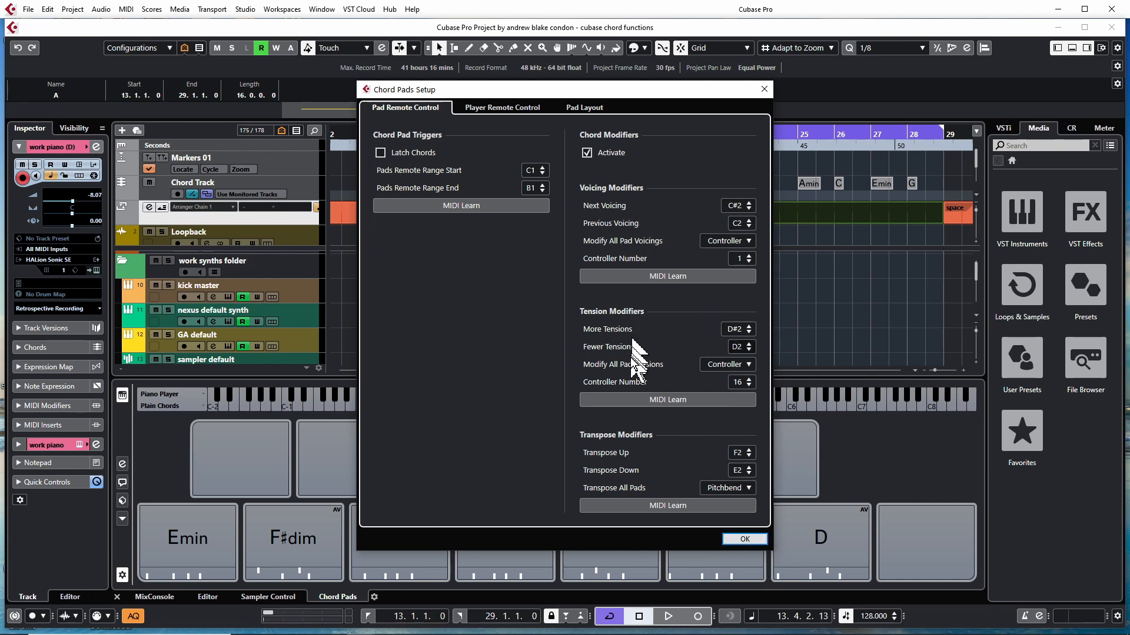
left_click(744, 539)
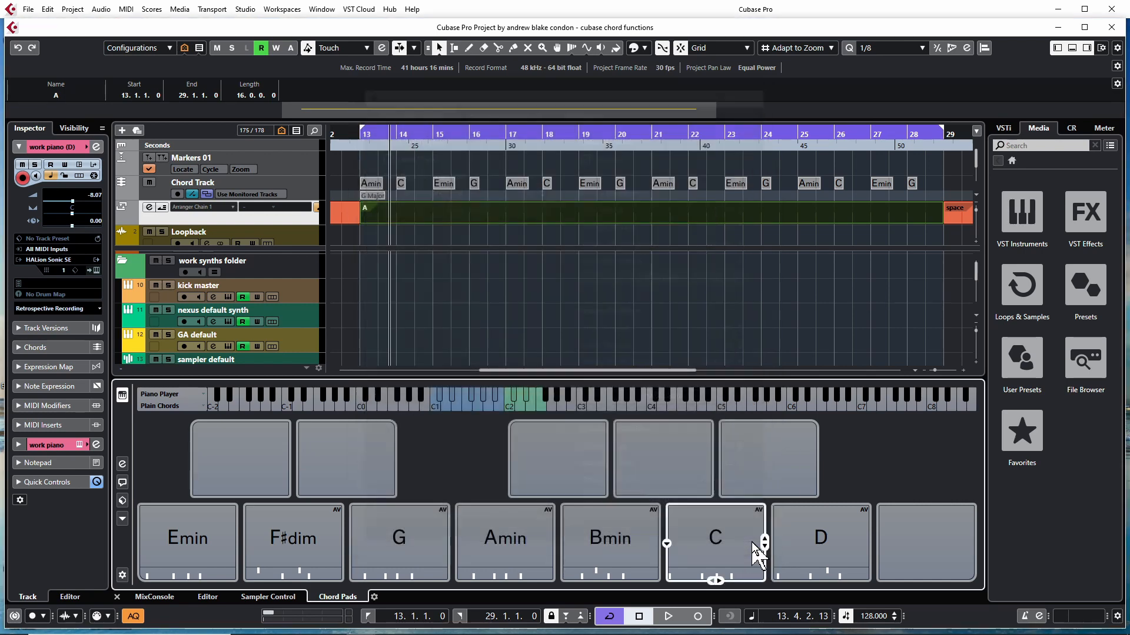
mouse_move(530, 418)
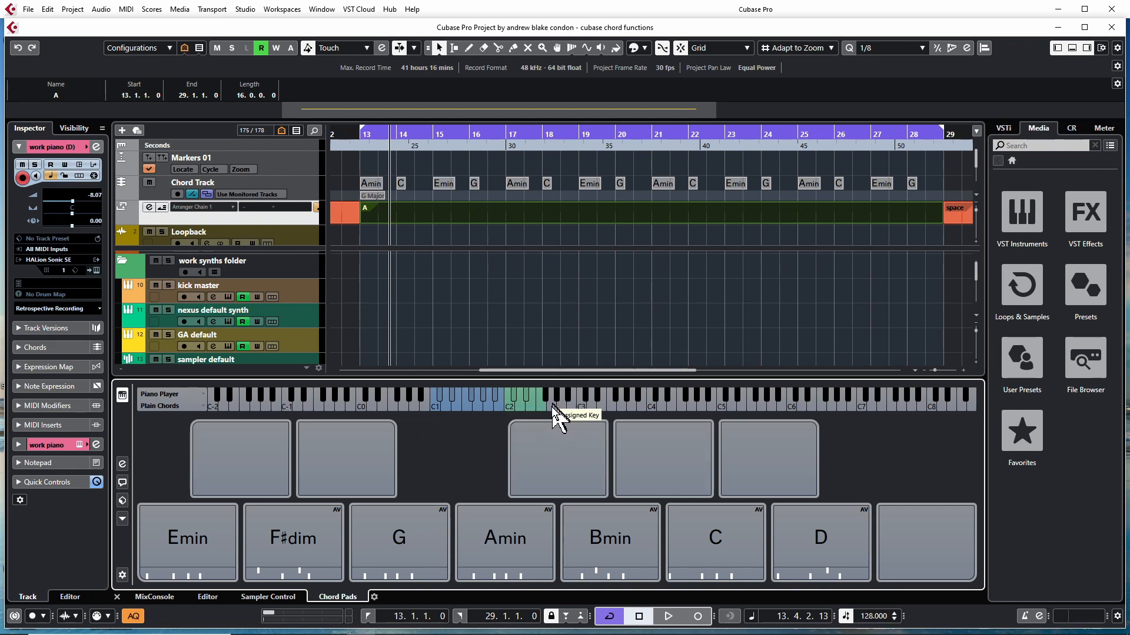
mouse_move(188, 436)
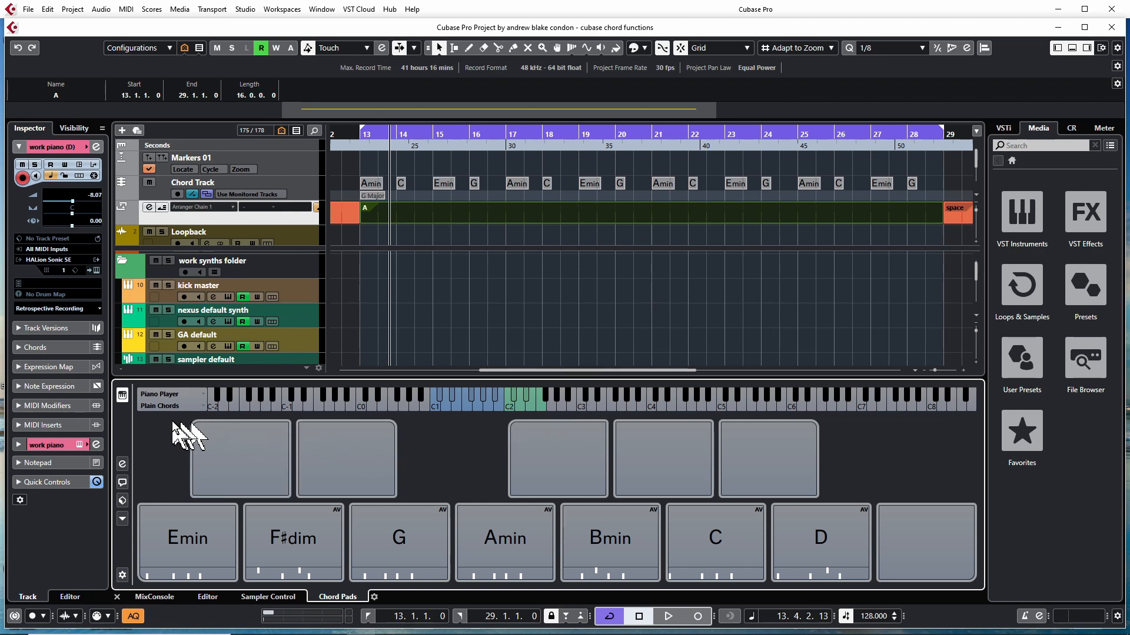
mouse_move(160, 414)
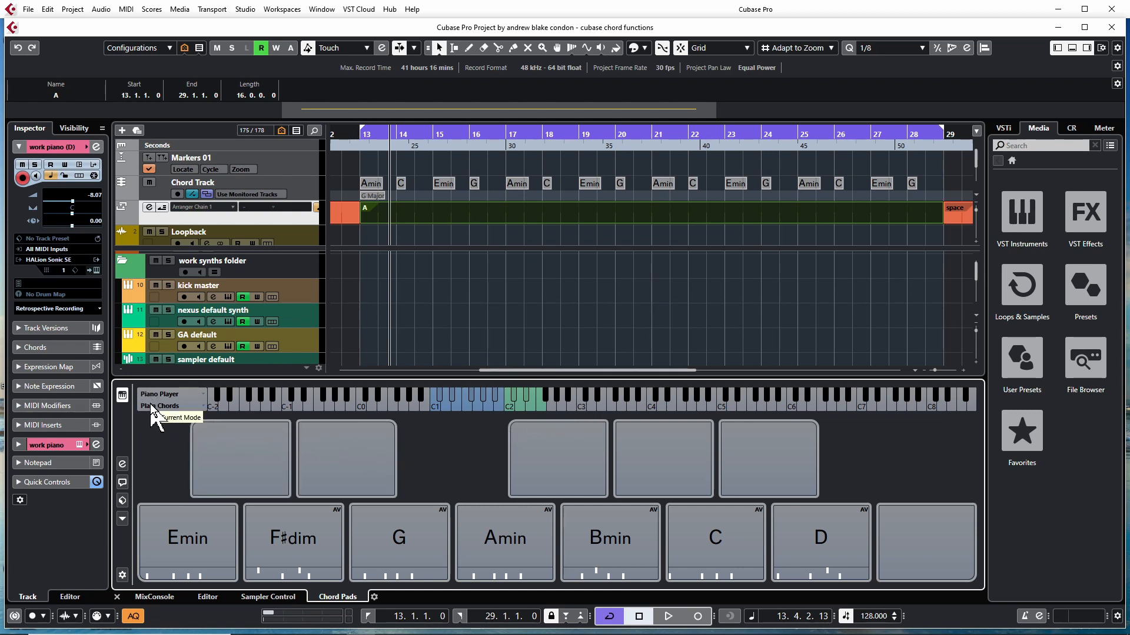
left_click(180, 418)
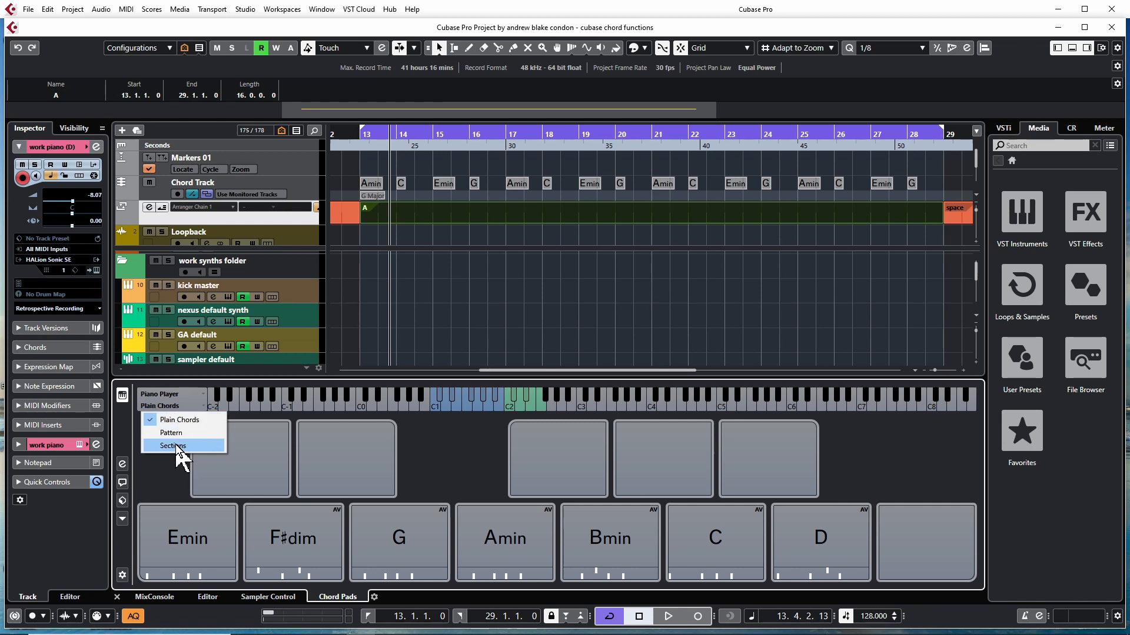
left_click(173, 445)
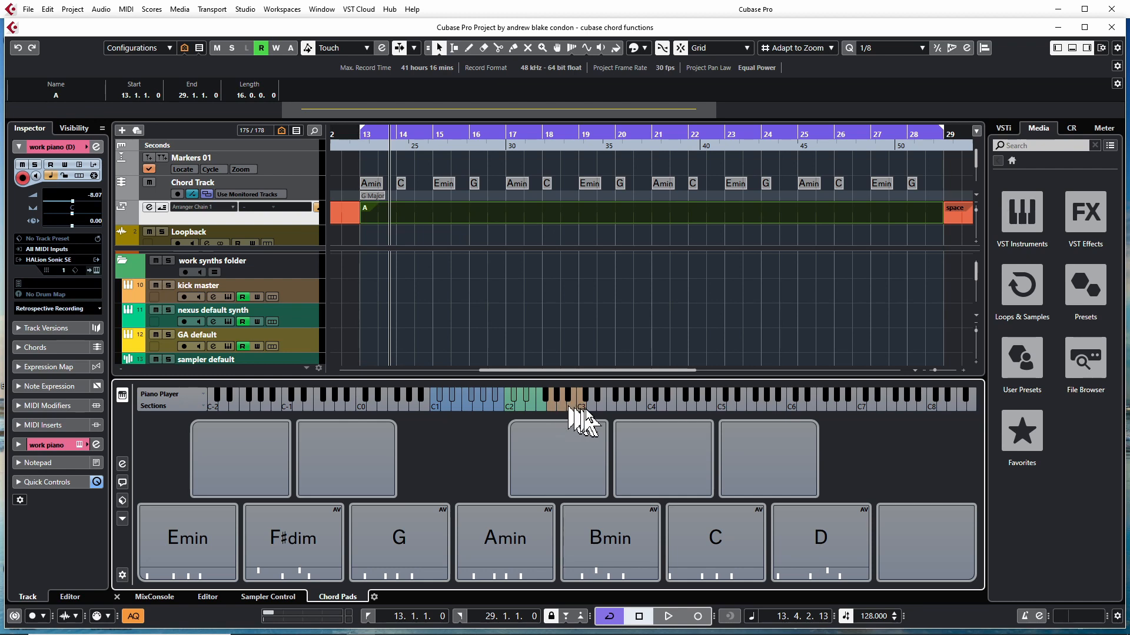
mouse_move(573, 411)
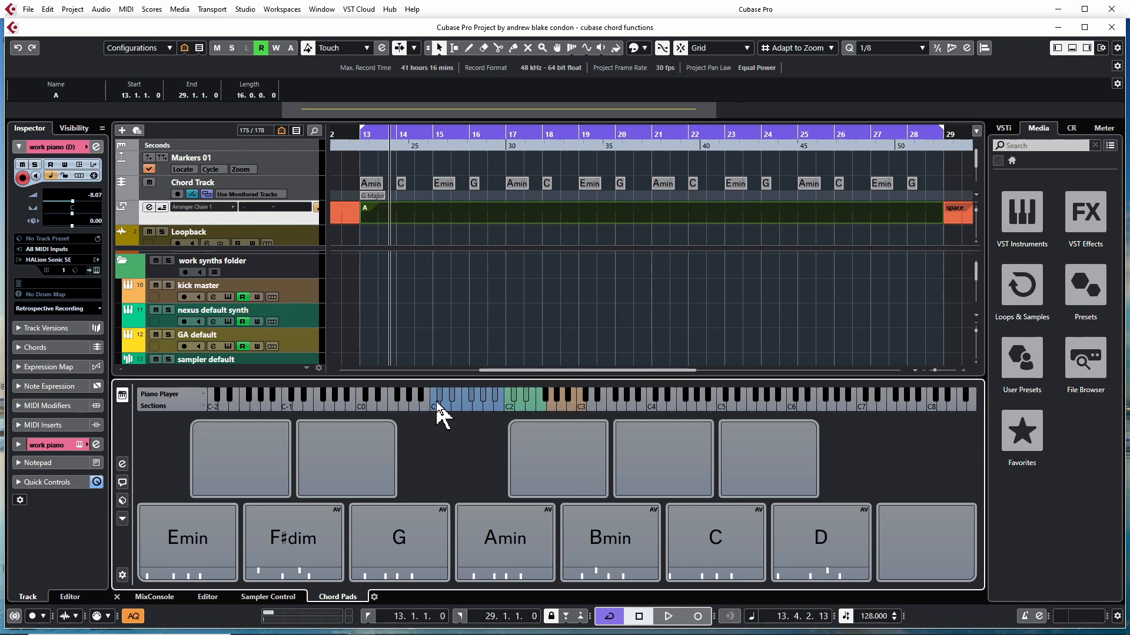
mouse_move(522, 418)
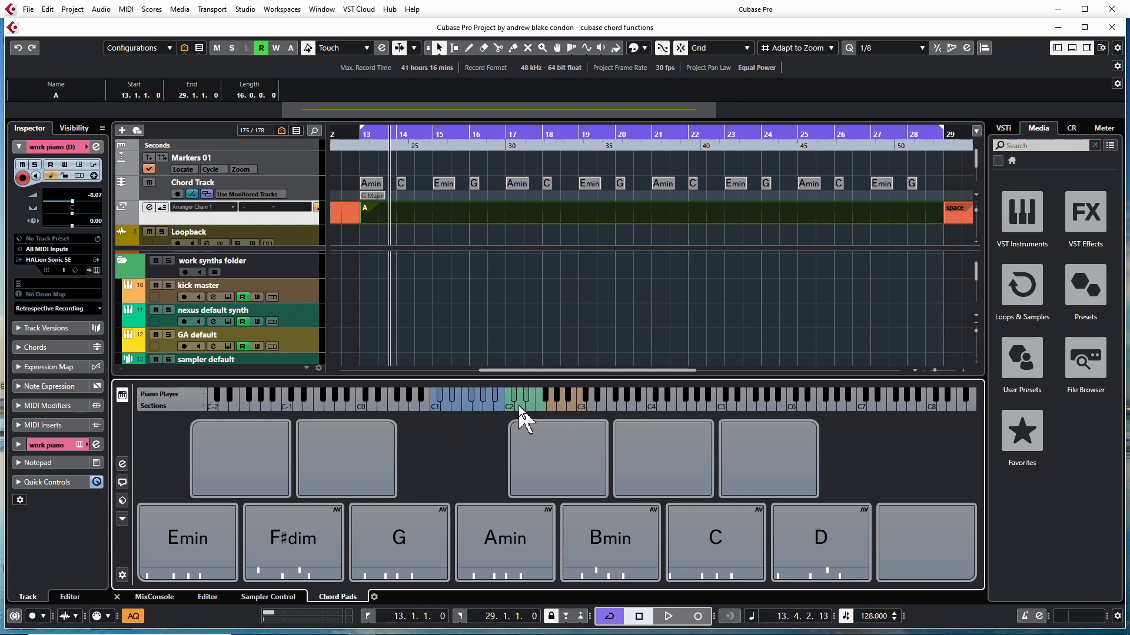
mouse_move(526, 415)
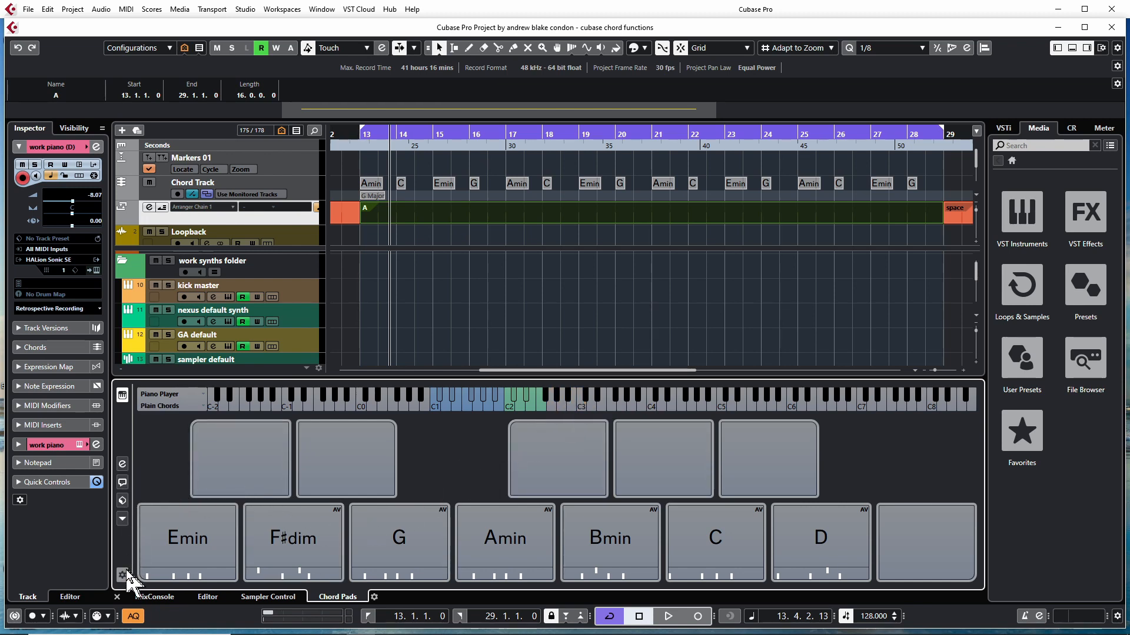
mouse_move(122, 575)
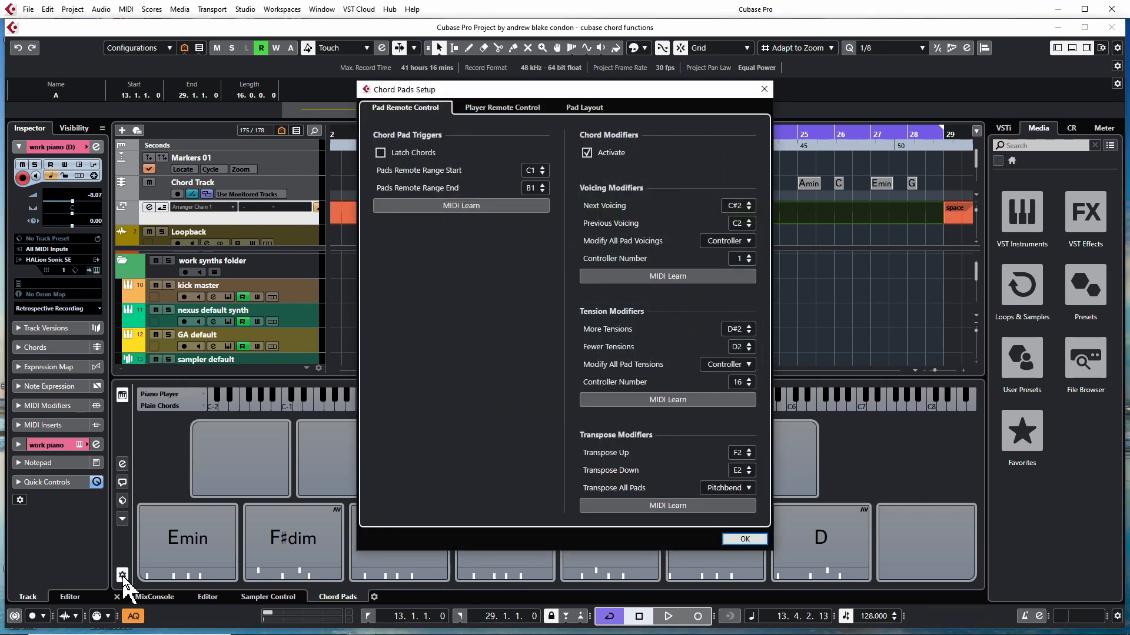
left_click(501, 107)
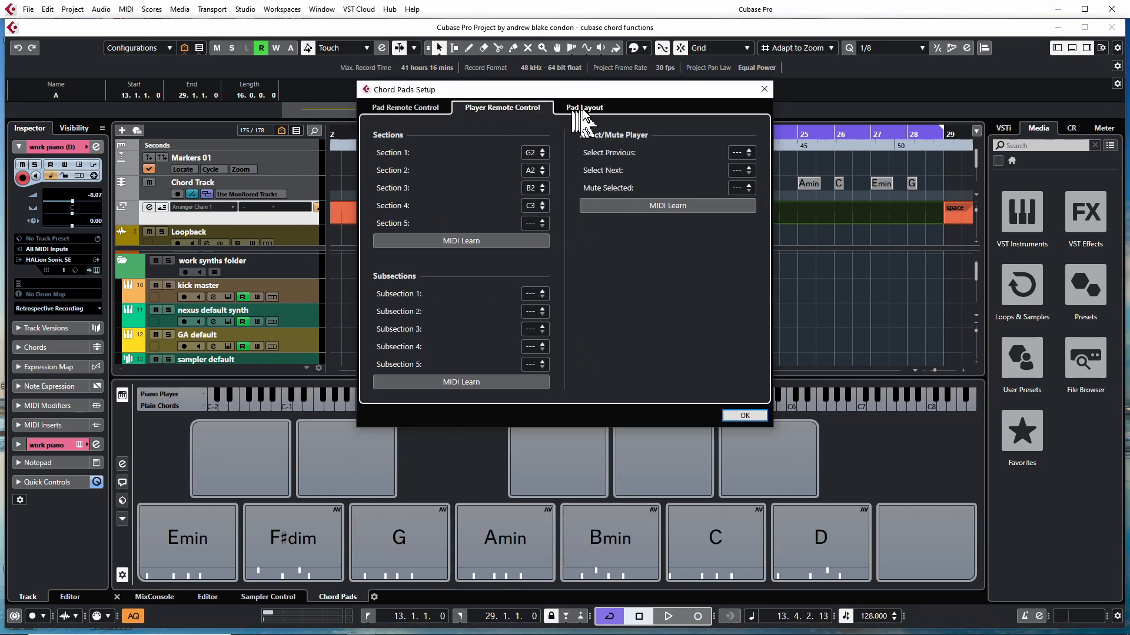
left_click(744, 416)
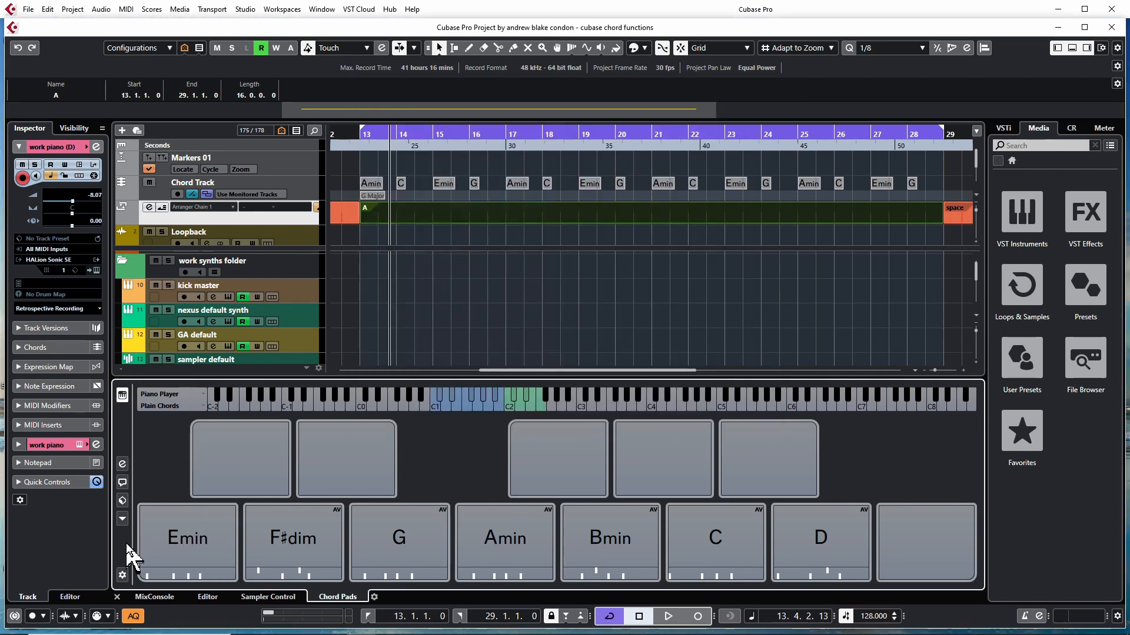
mouse_move(126, 530)
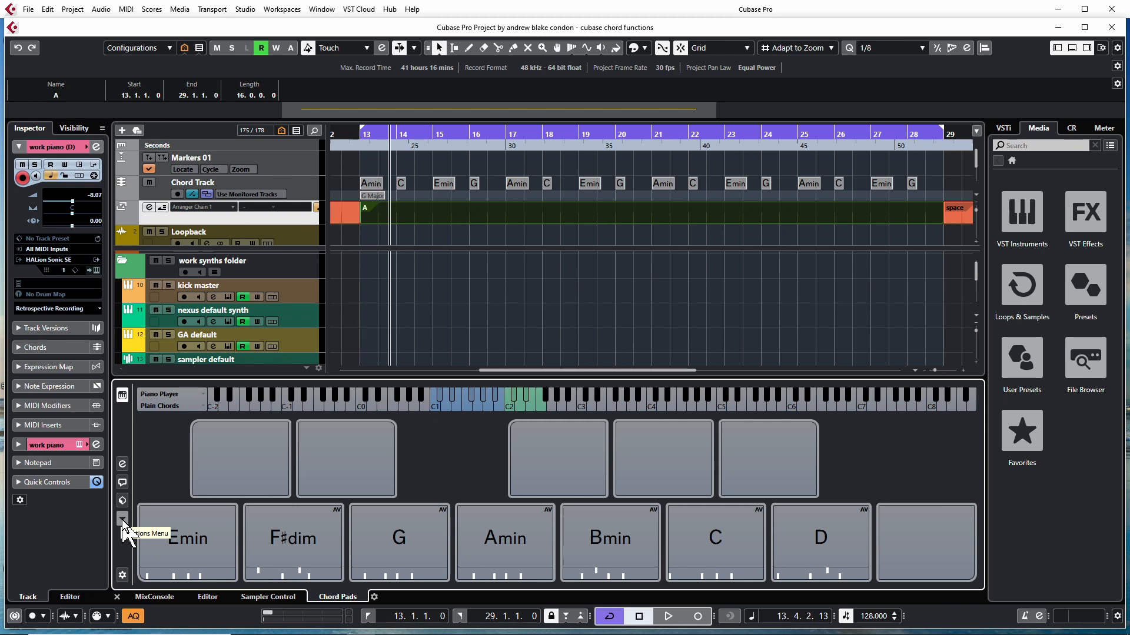
left_click(122, 519)
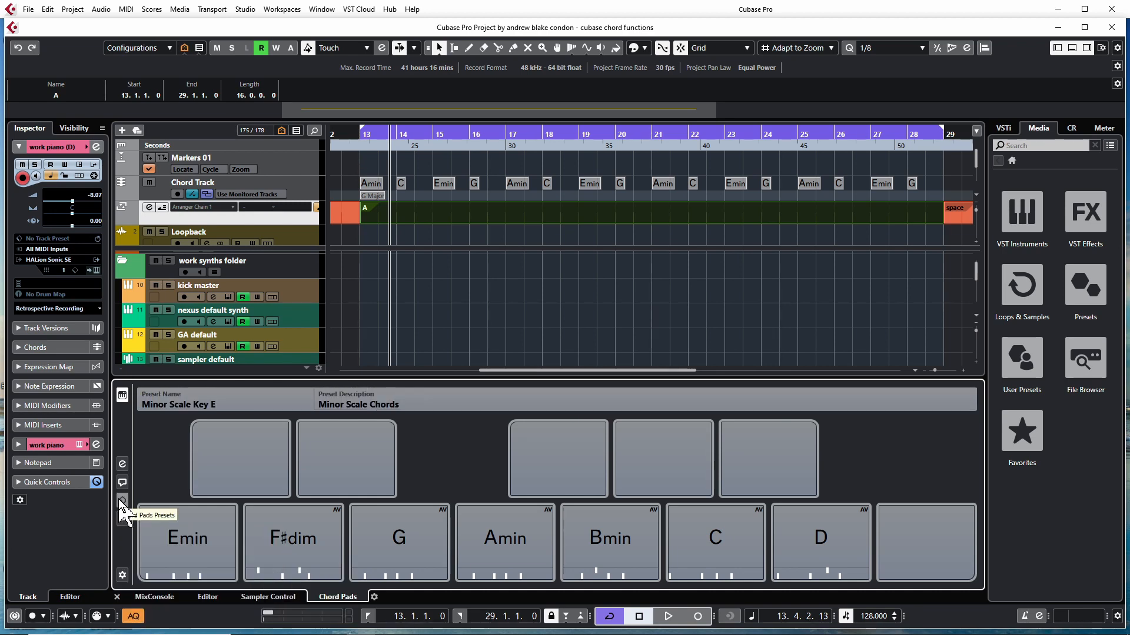
left_click(121, 502)
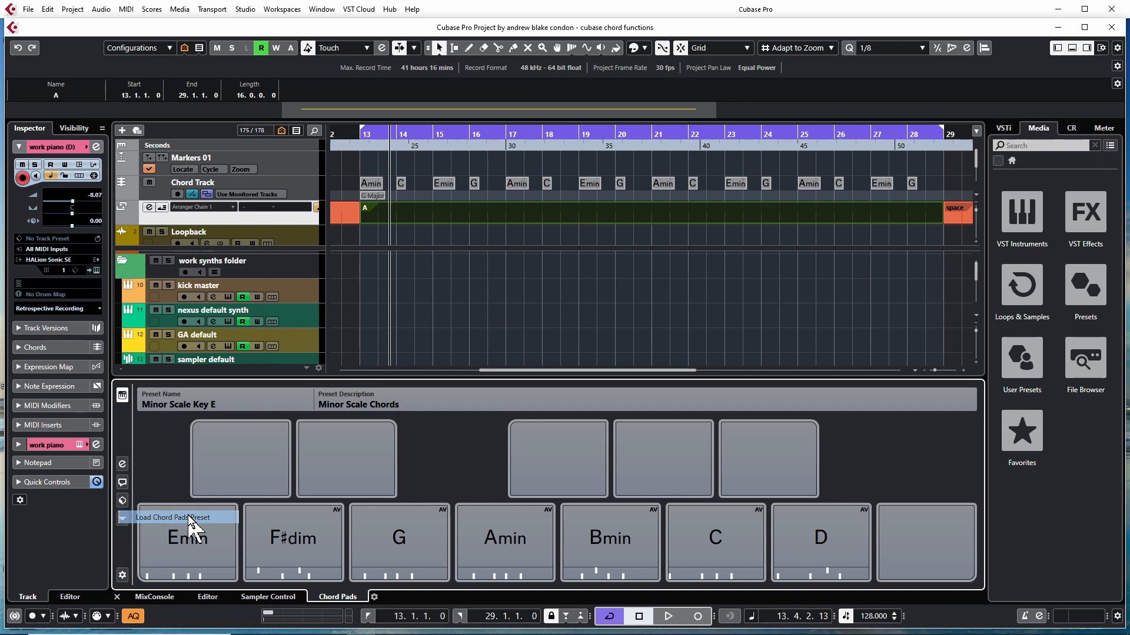
left_click(171, 517)
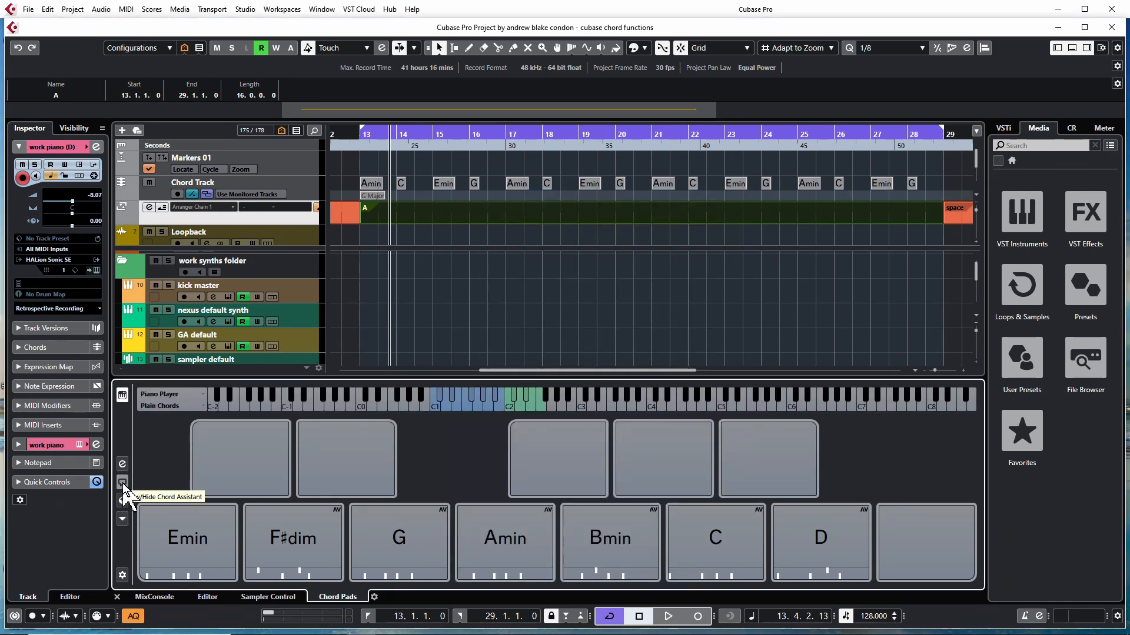
left_click(122, 482)
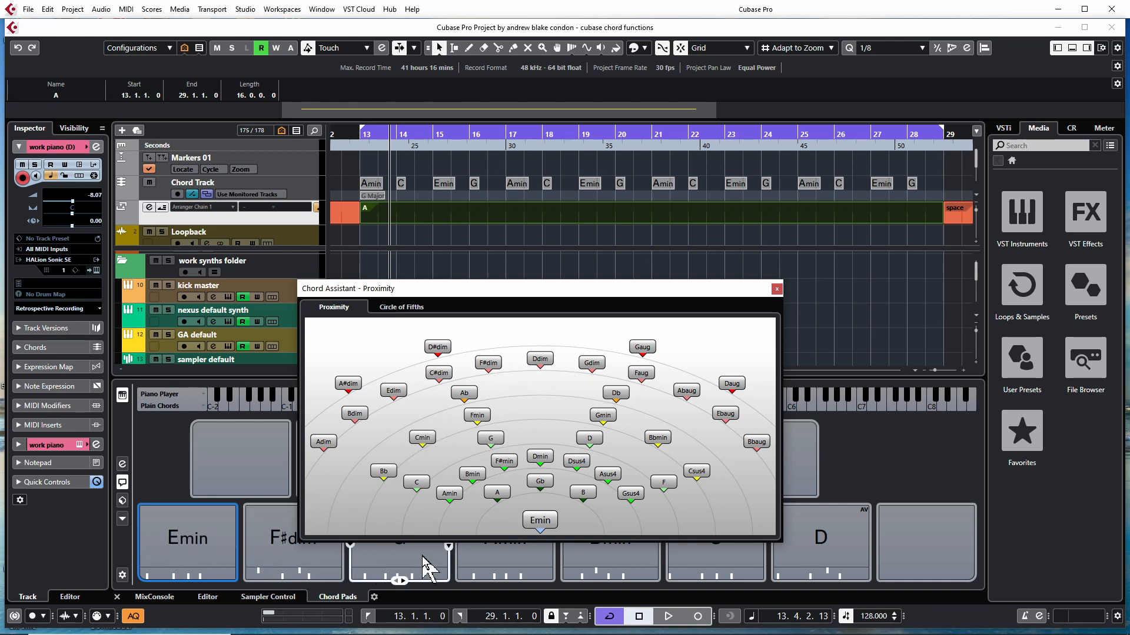
mouse_move(746, 299)
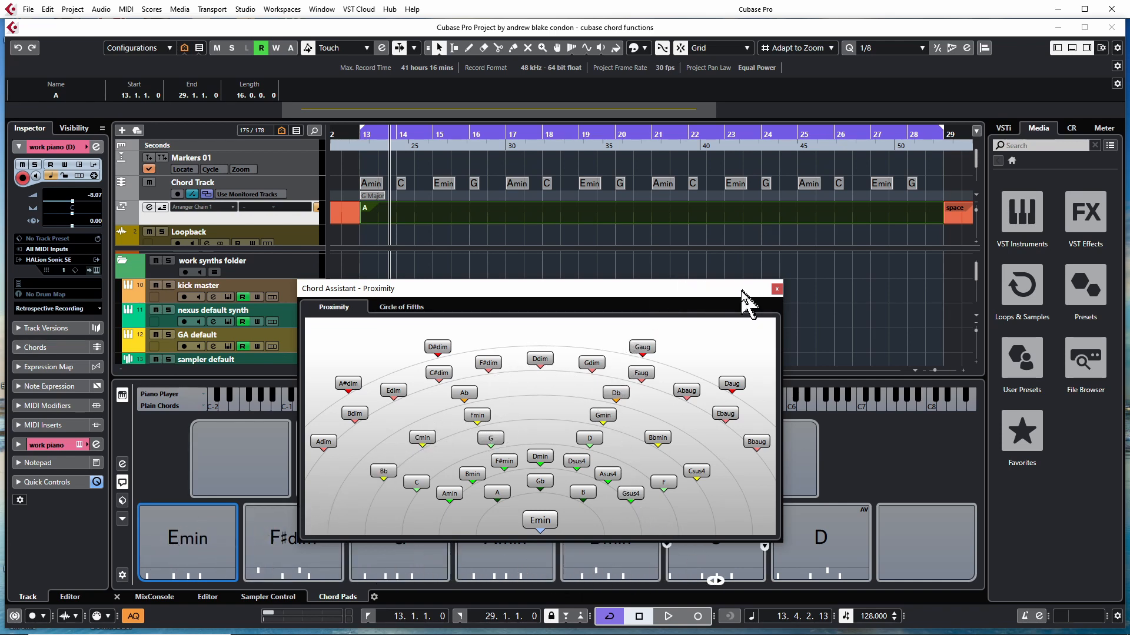
left_click(777, 289)
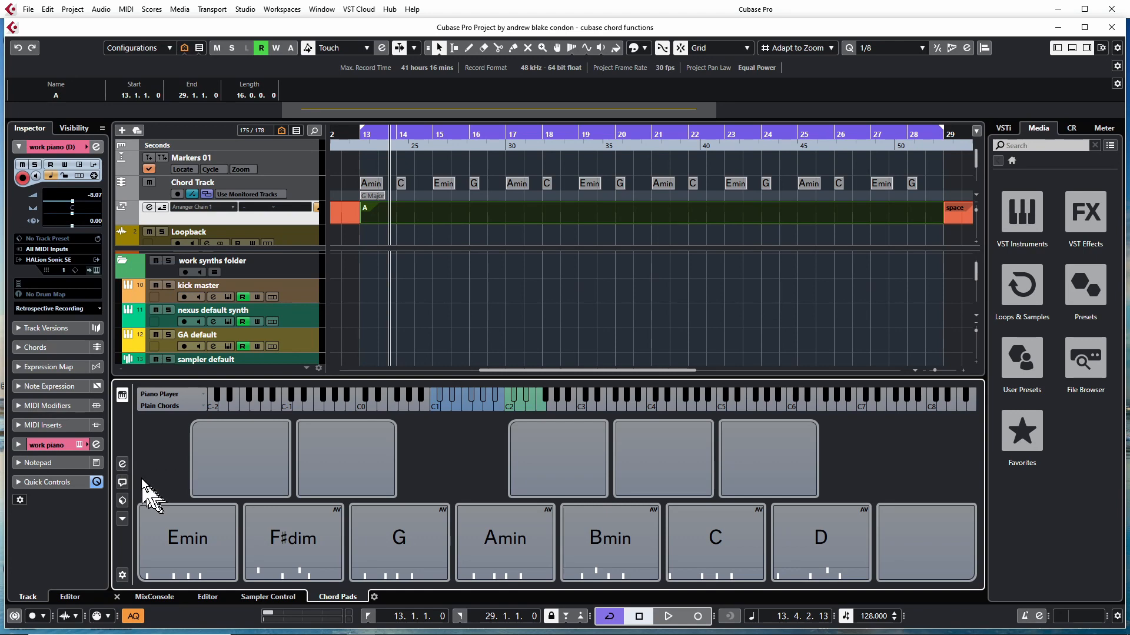
mouse_move(122, 464)
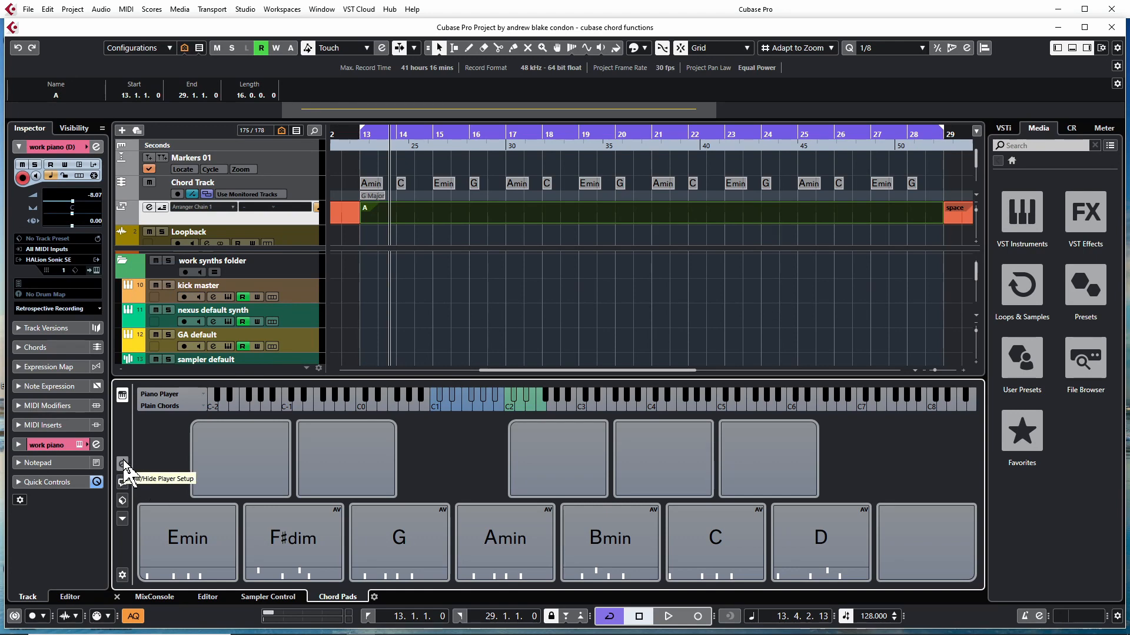
Show the player setup with Piano Player in Plain Chords mode.
left_click(122, 466)
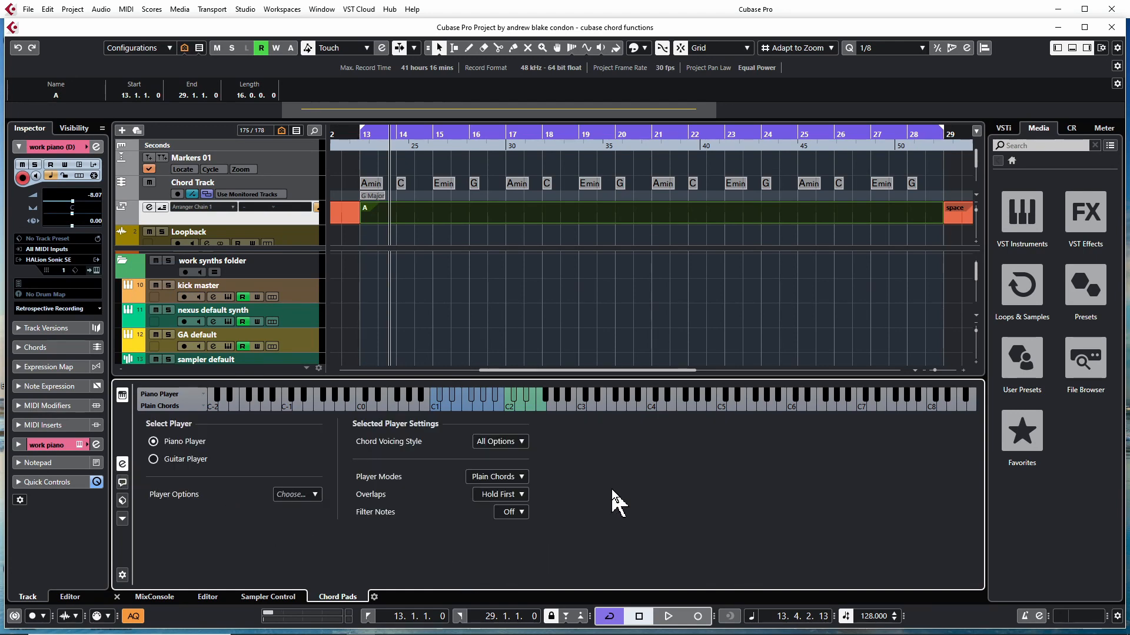
mouse_move(623, 534)
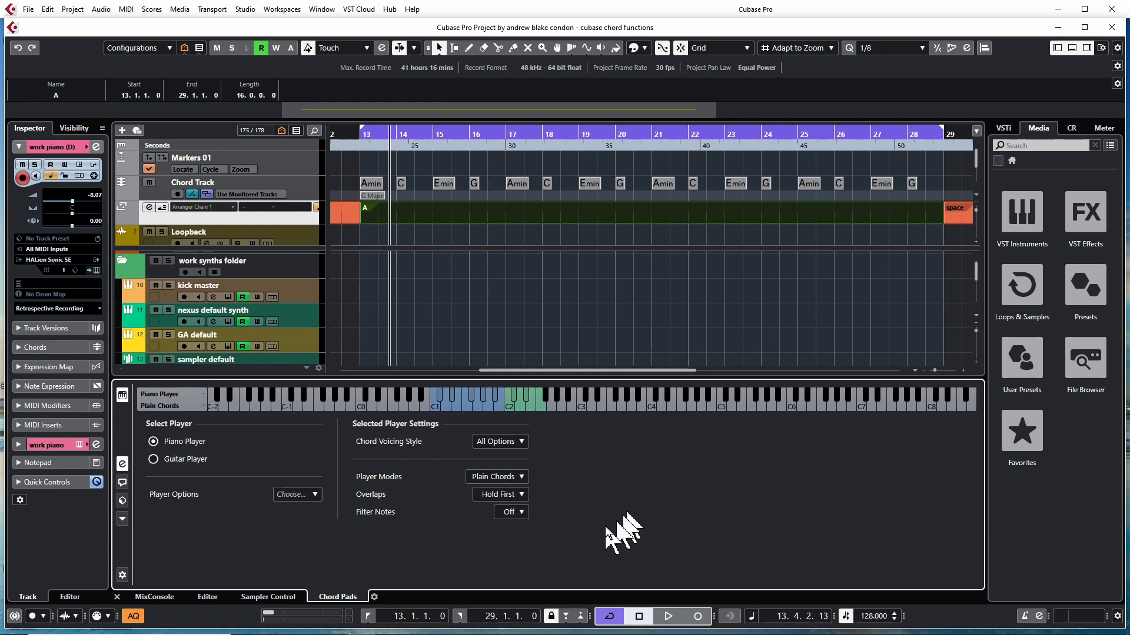
mouse_move(724, 487)
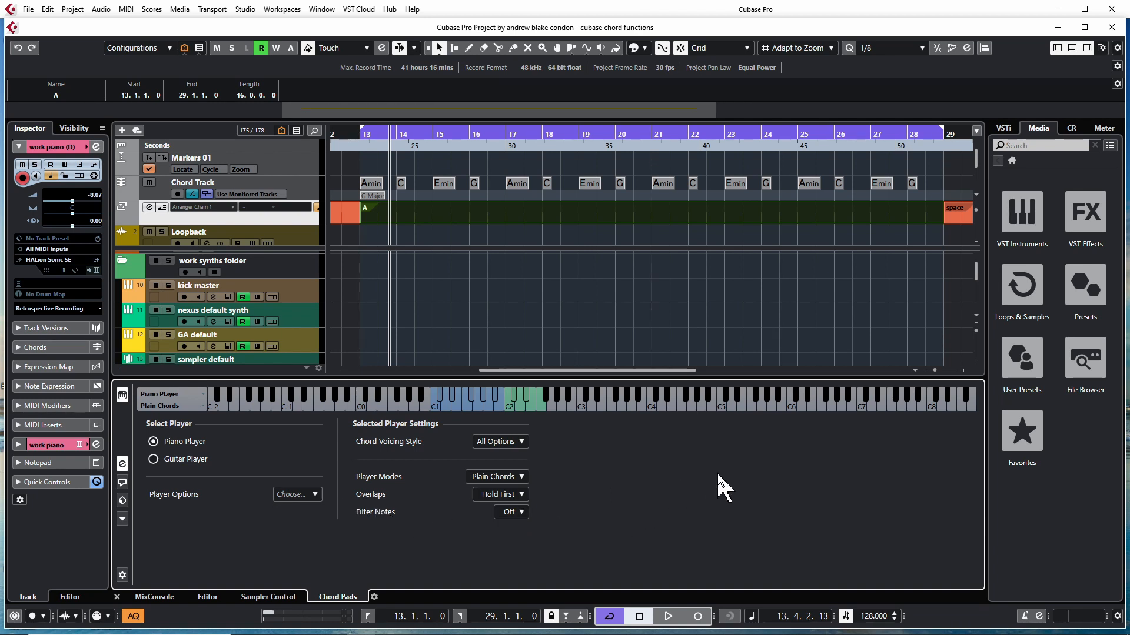
mouse_move(414, 497)
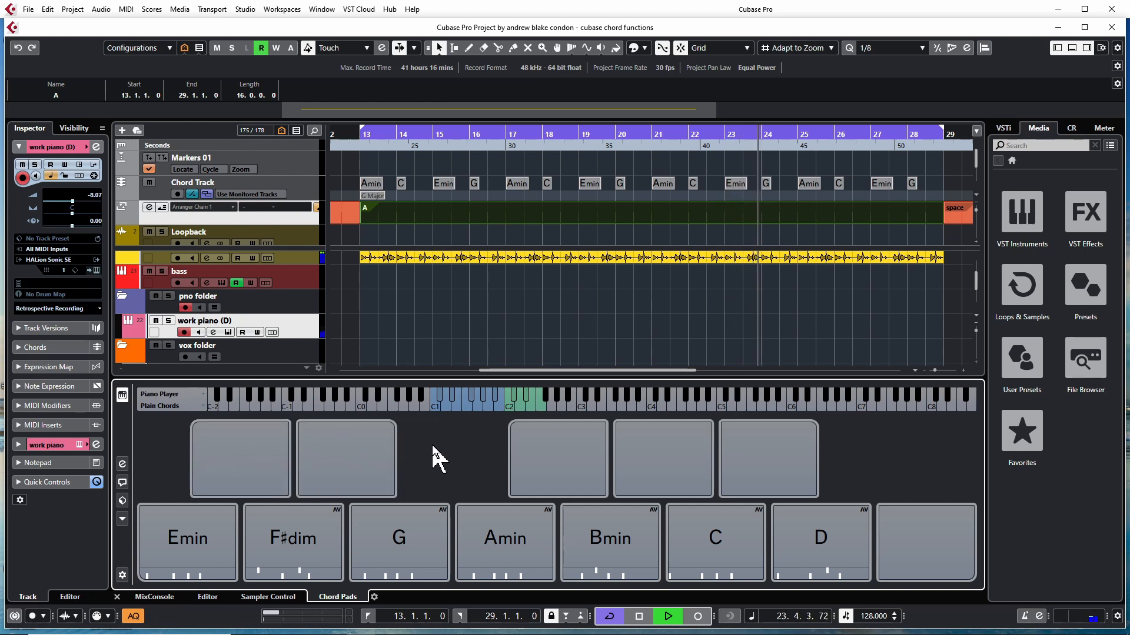
mouse_move(158, 465)
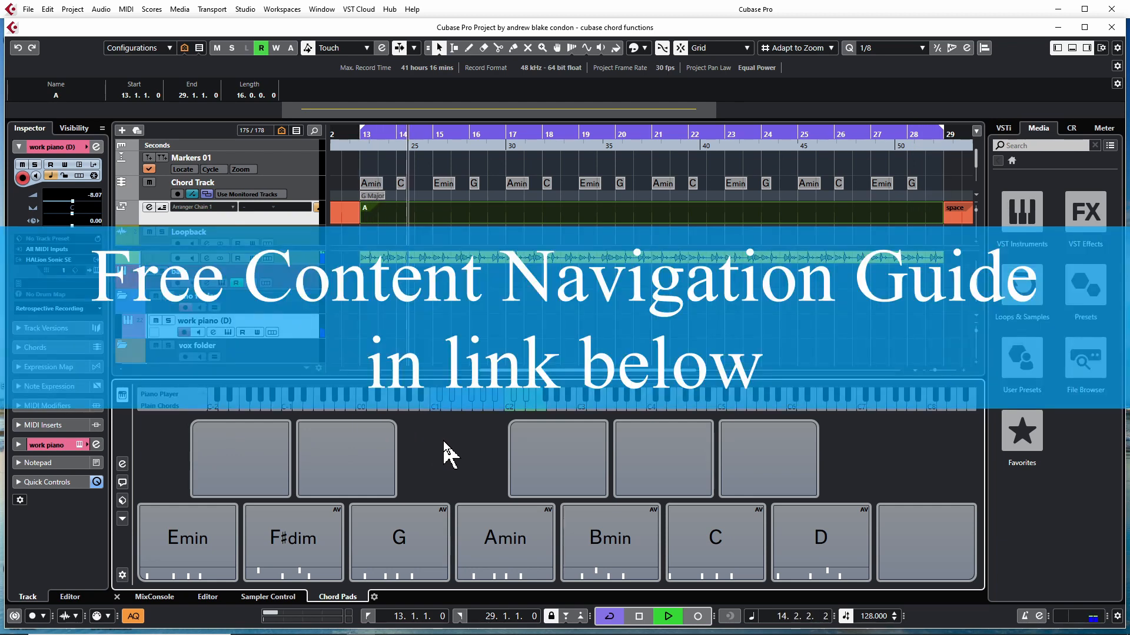
Select the first empty pad in the upper row of Chord Pads.
left_click(240, 459)
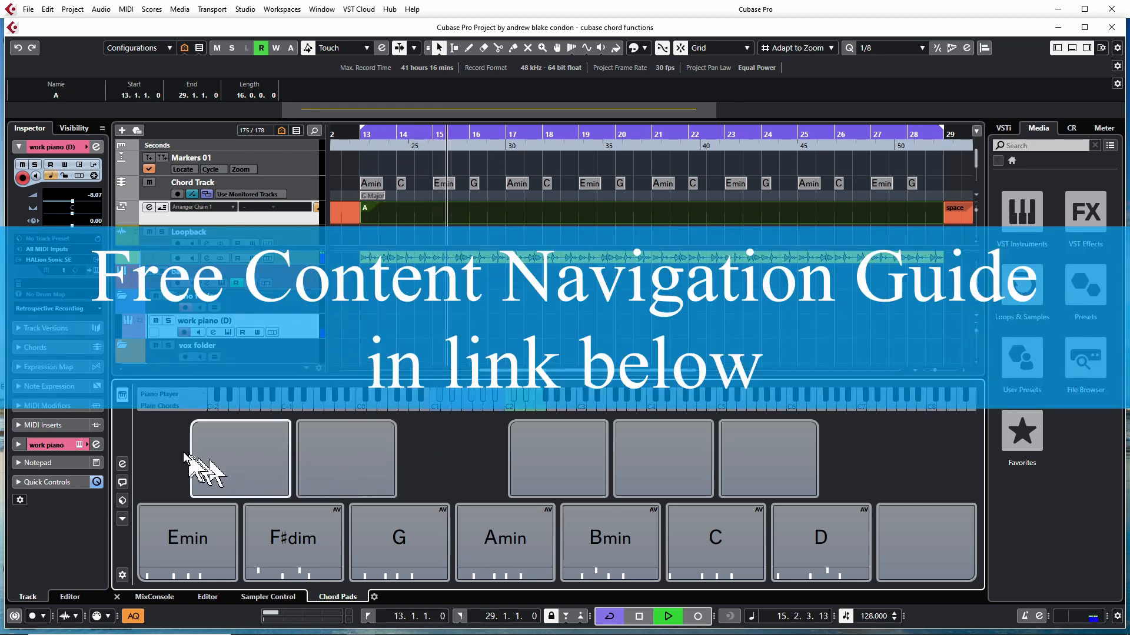